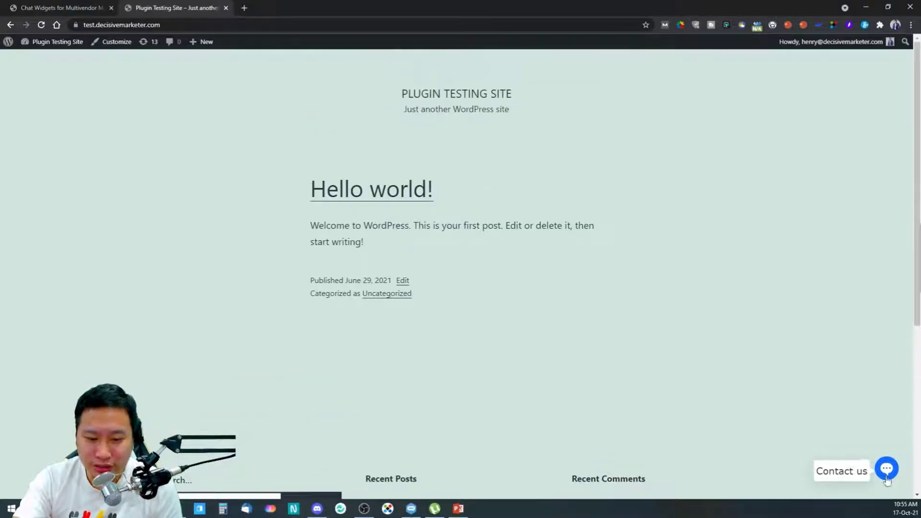
pyautogui.moveTo(693, 429)
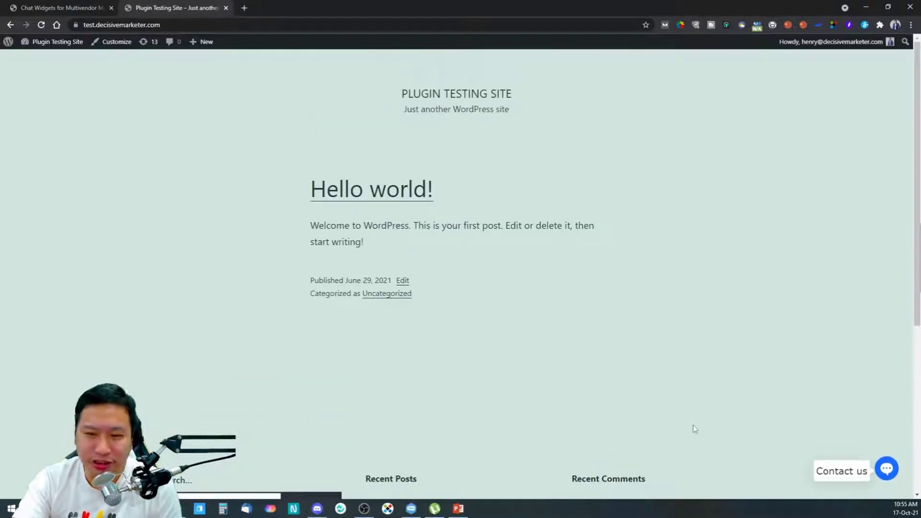
# Expand the Contact us widget and open the WhatsApp and Messenger channels in new tabs.
pyautogui.click(886, 469)
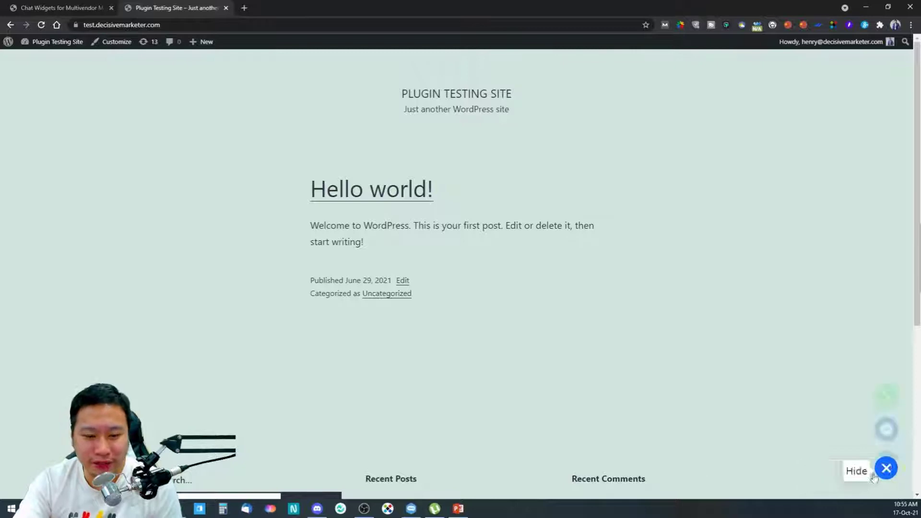
pyautogui.click(886, 468)
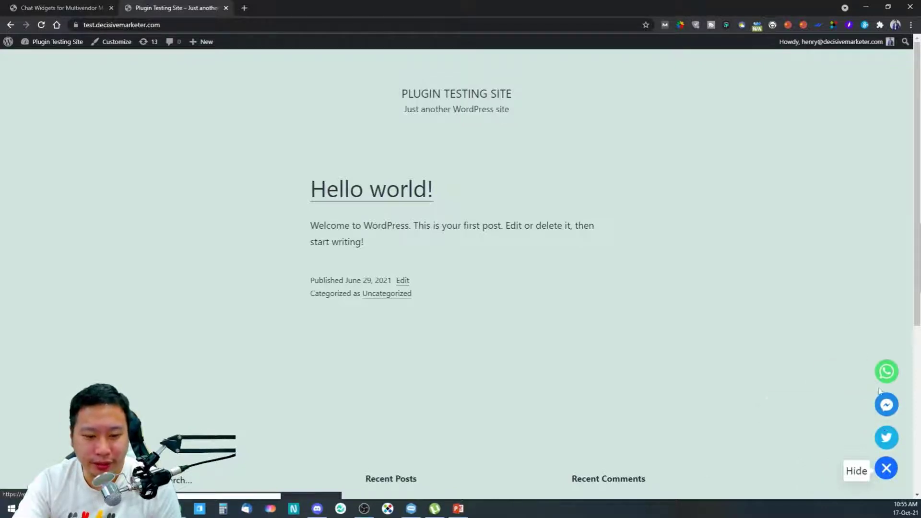
pyautogui.click(885, 372)
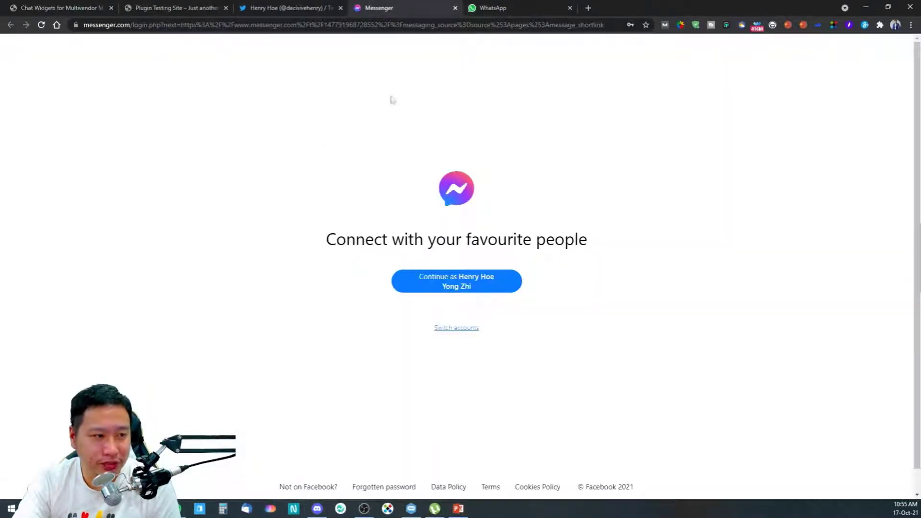
pyautogui.click(457, 281)
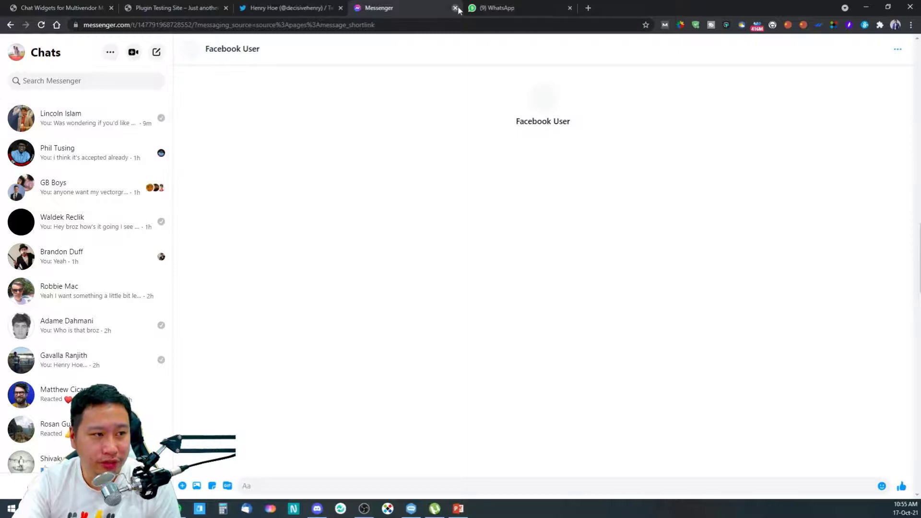
# Close the WhatsApp, Messenger and Twitter tabs and return to the test site.
pyautogui.click(455, 7)
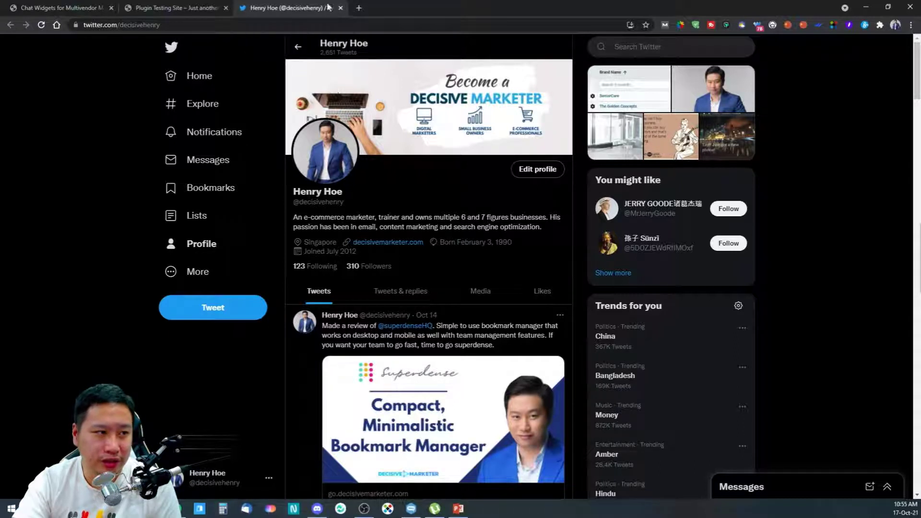
pyautogui.click(173, 7)
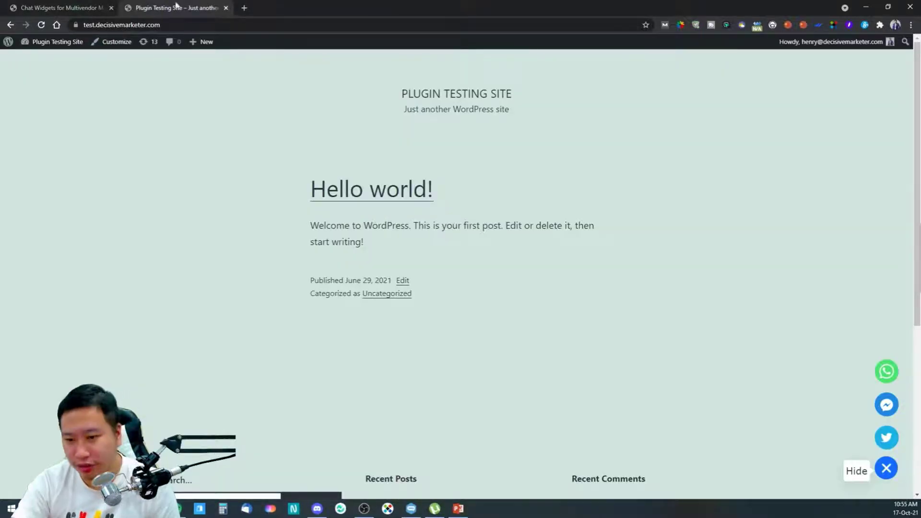
# Switch back to the Chat Widgets admin settings tab.
pyautogui.click(58, 8)
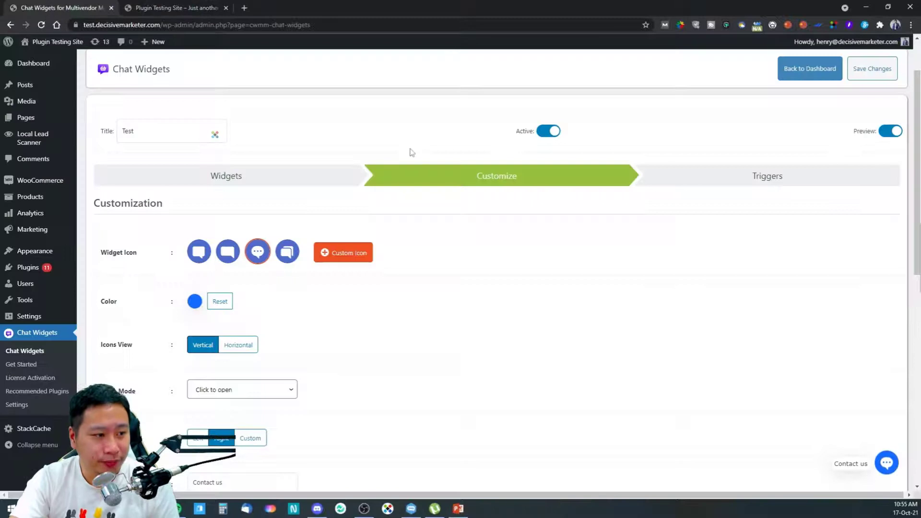
pyautogui.moveTo(186, 232)
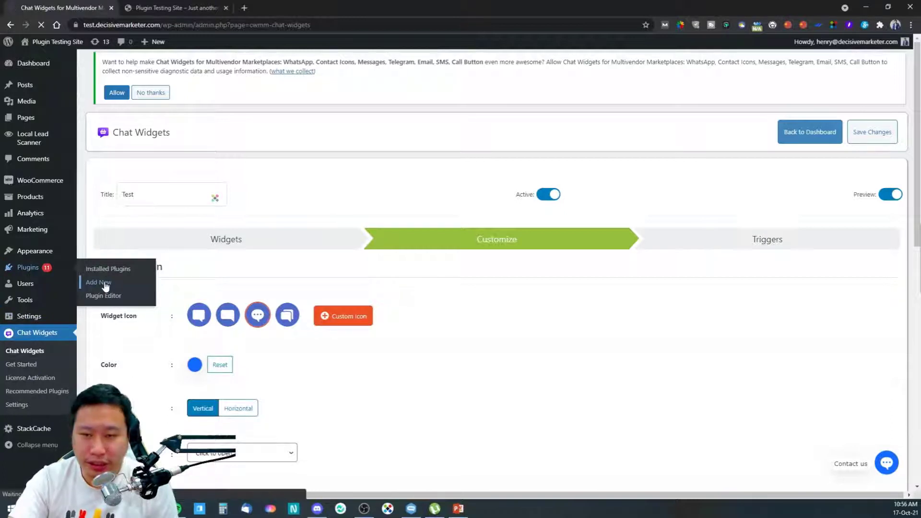
pyautogui.moveTo(130, 302)
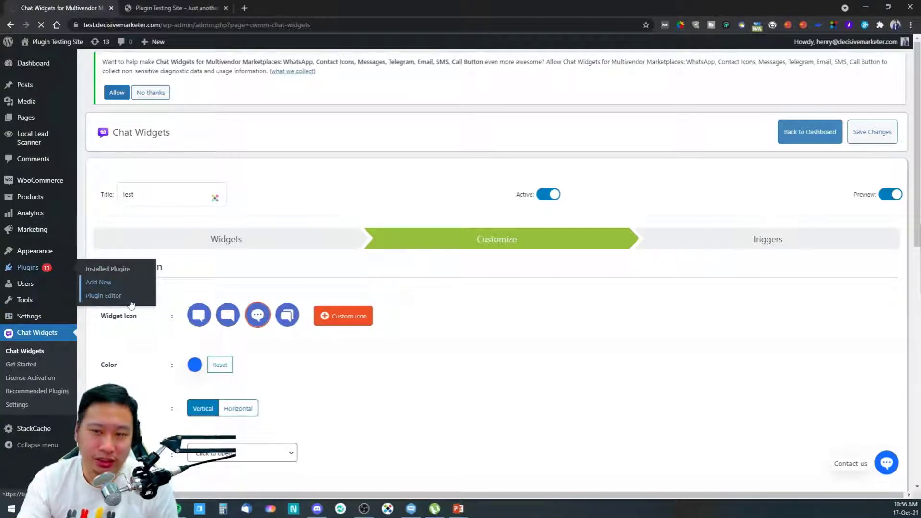
# Search Add Plugins for 'chat widgets for multivendor' and bring up the plugin details.
pyautogui.click(98, 282)
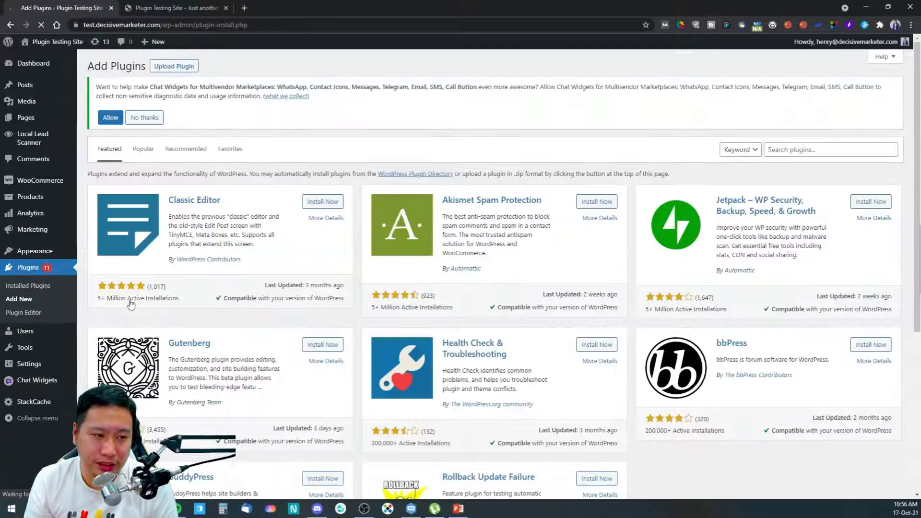
pyautogui.write('ch')
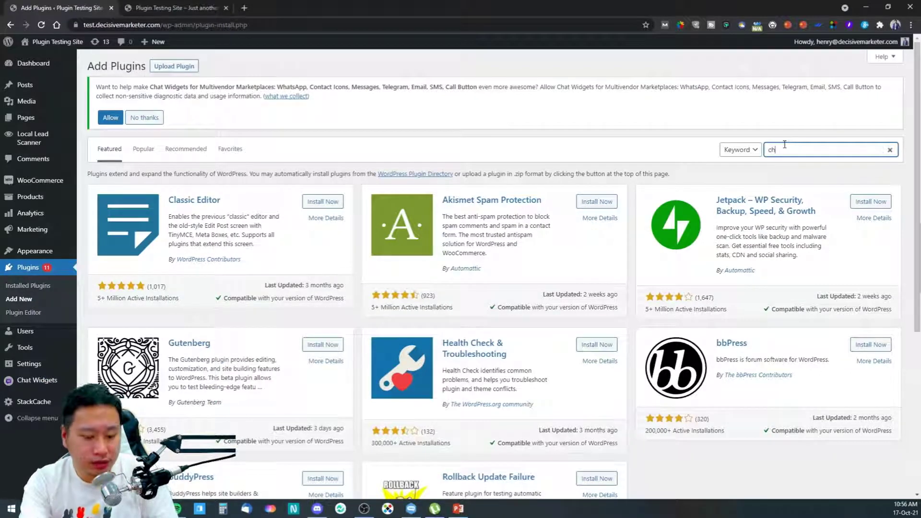
pyautogui.write('at wids')
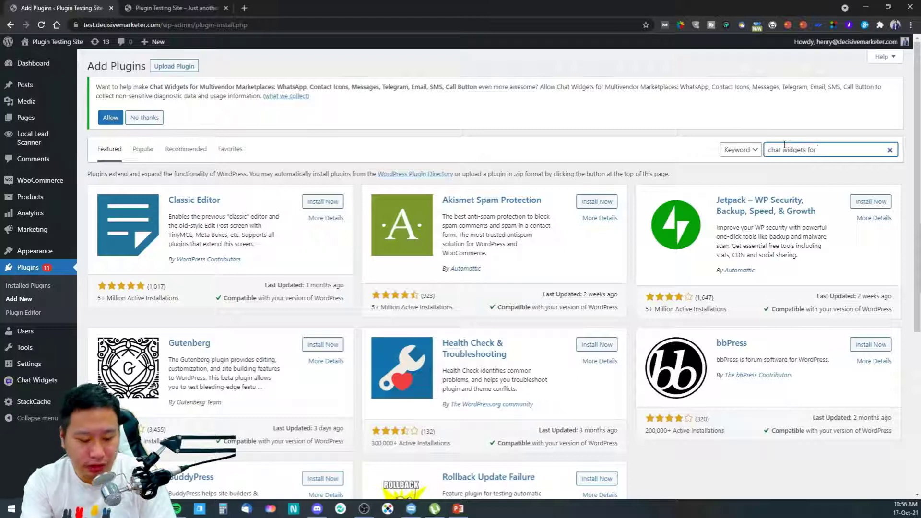
pyautogui.write('multivendor')
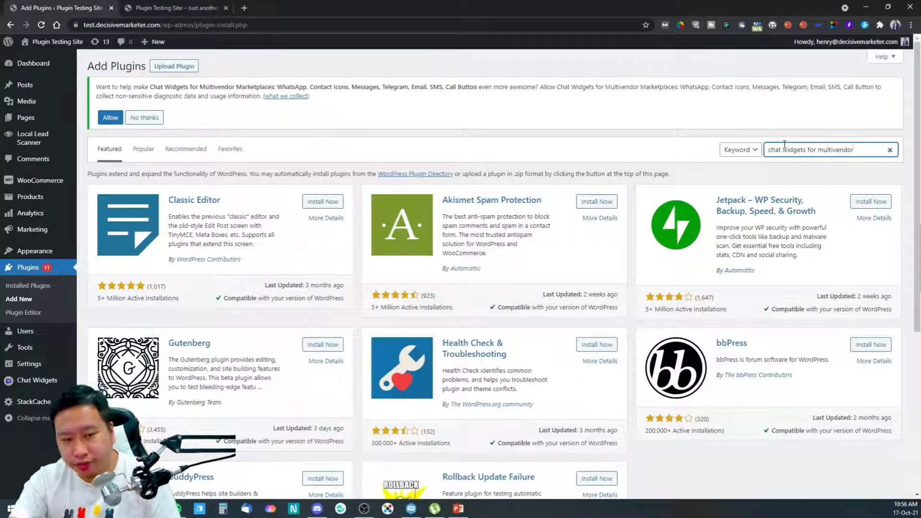
pyautogui.press('Return')
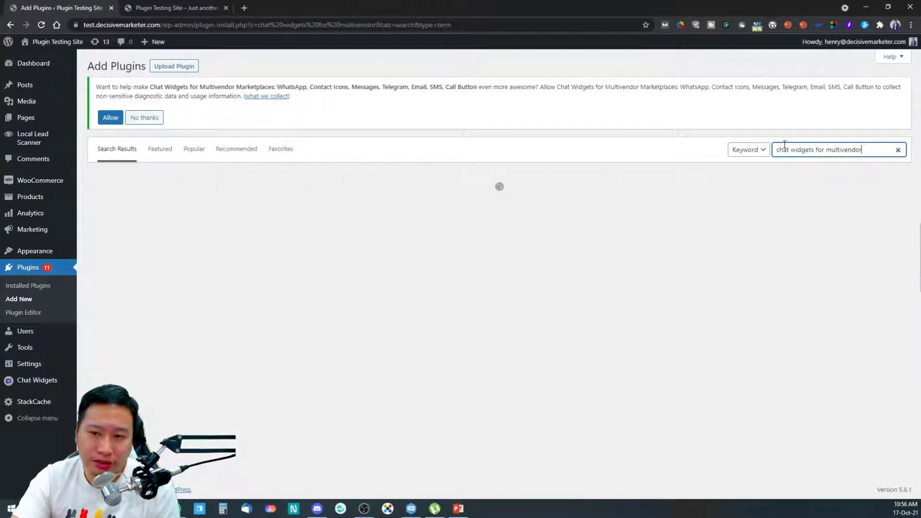
pyautogui.press('Return')
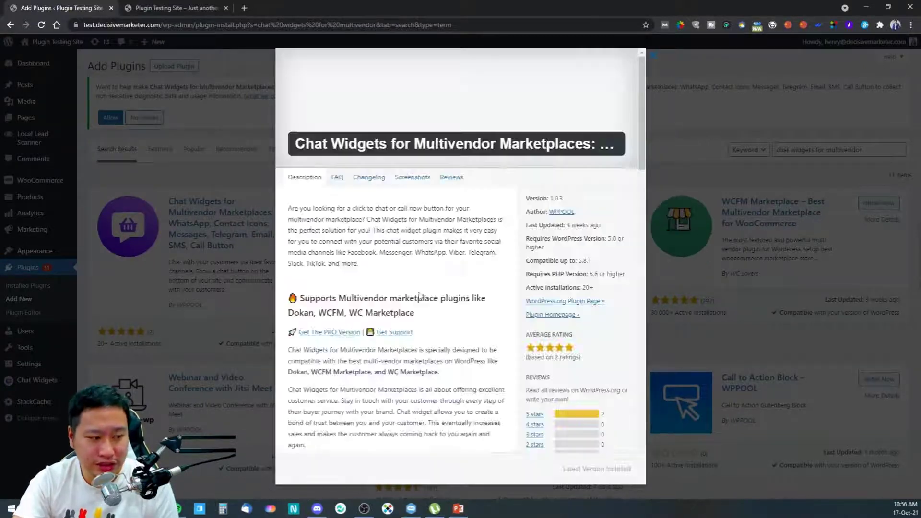
# Read through the plugin's Free feature list in the More Details modal.
pyautogui.scroll(-3)
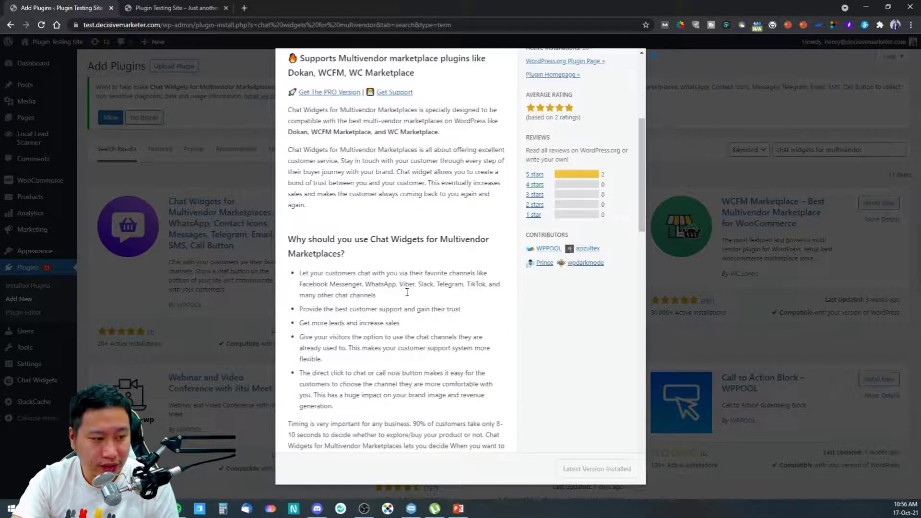
pyautogui.scroll(-3)
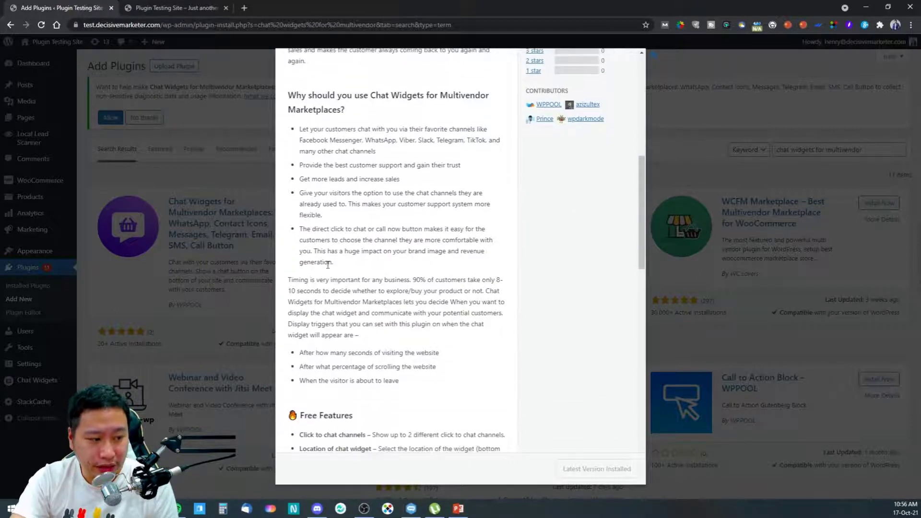
pyautogui.scroll(-3)
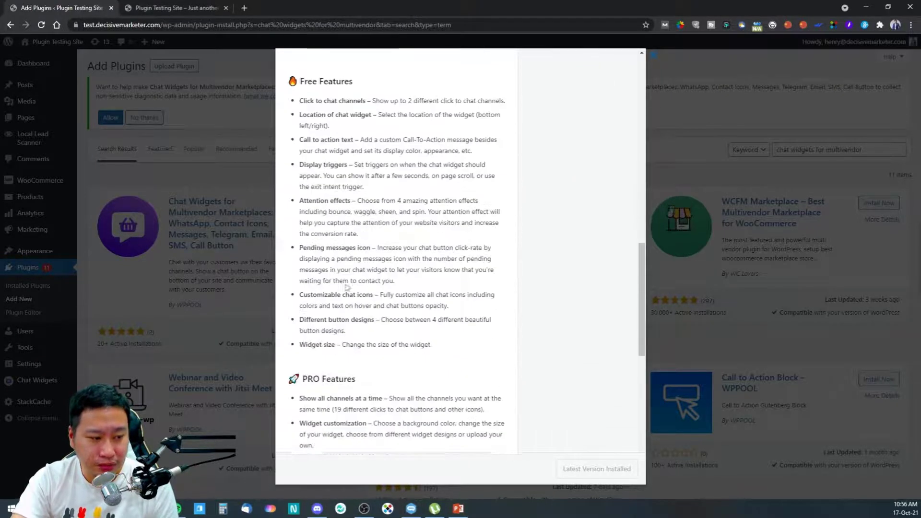
pyautogui.scroll(-3)
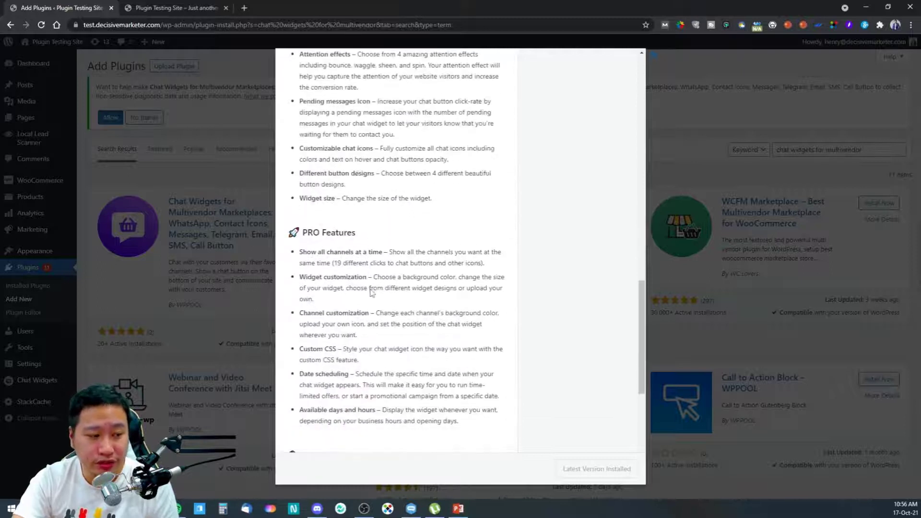
pyautogui.scroll(3)
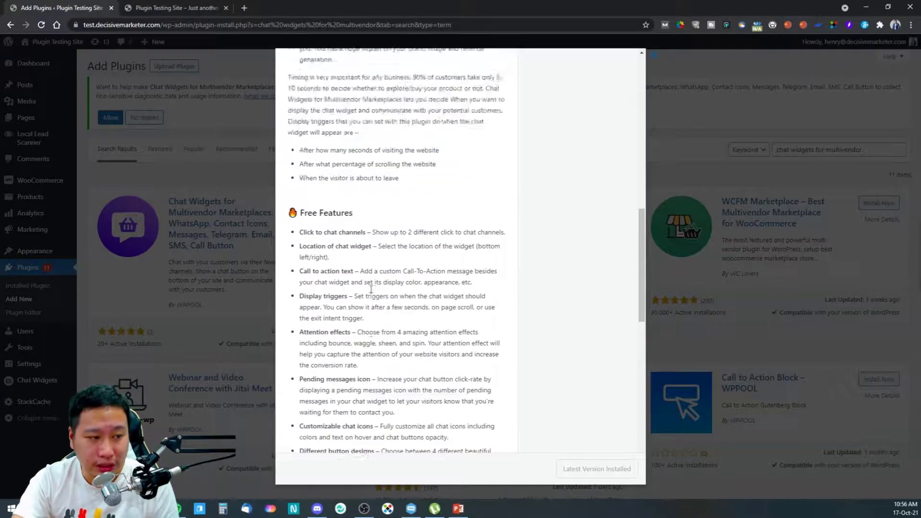
pyautogui.scroll(3)
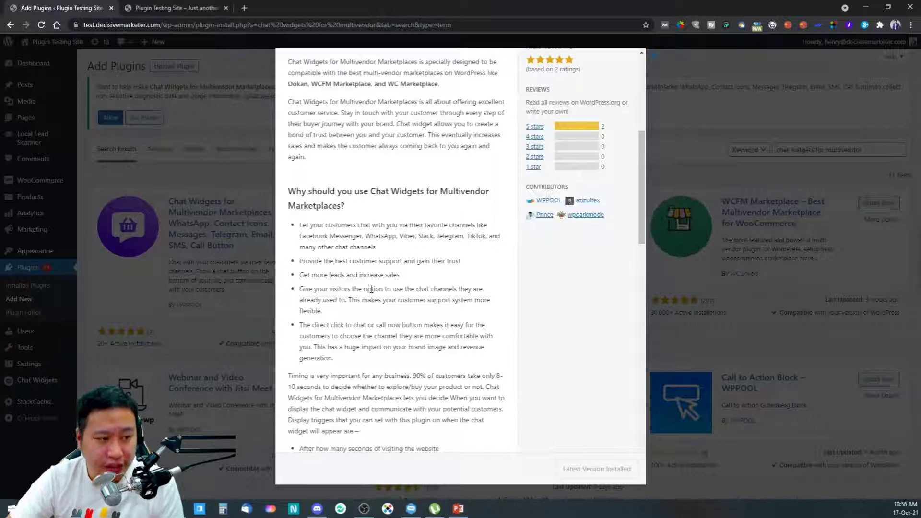
pyautogui.scroll(-3)
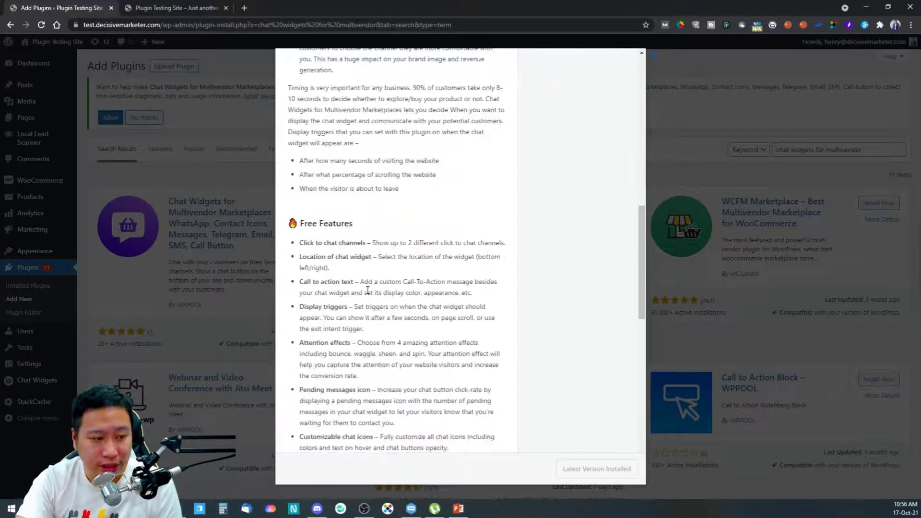
pyautogui.scroll(3)
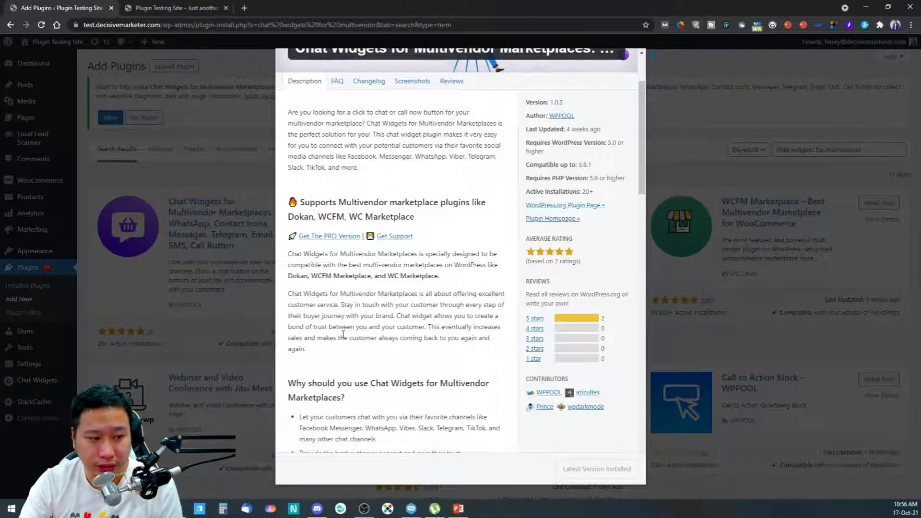
pyautogui.moveTo(394, 364)
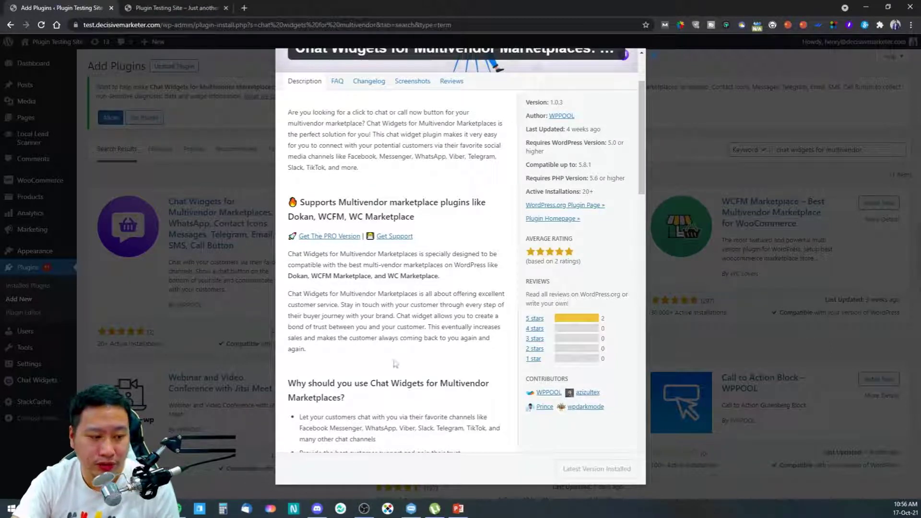
pyautogui.scroll(3)
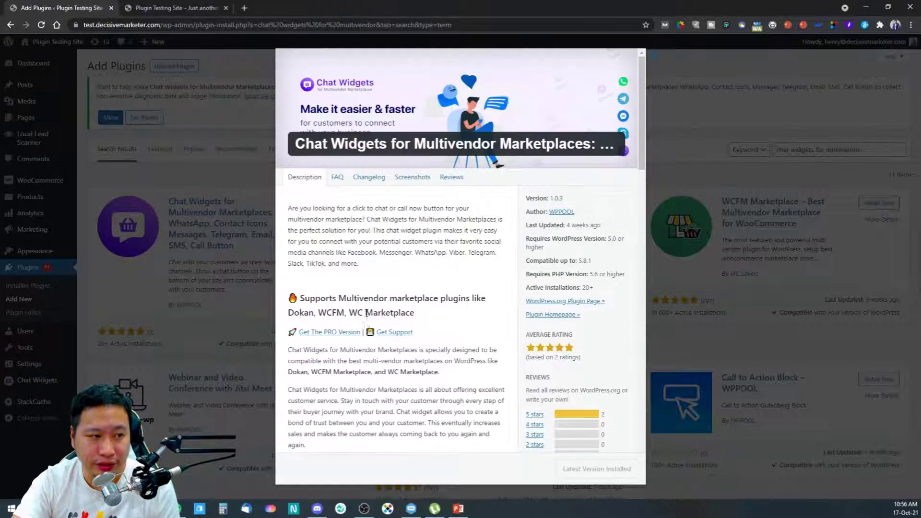
pyautogui.click(640, 53)
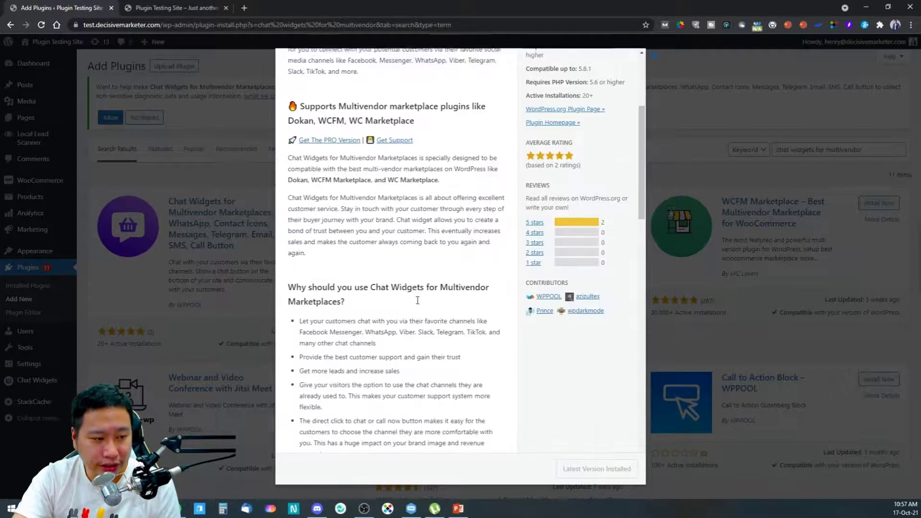
# Read the PRO feature list, then close the details modal to return to the search results.
pyautogui.scroll(-3)
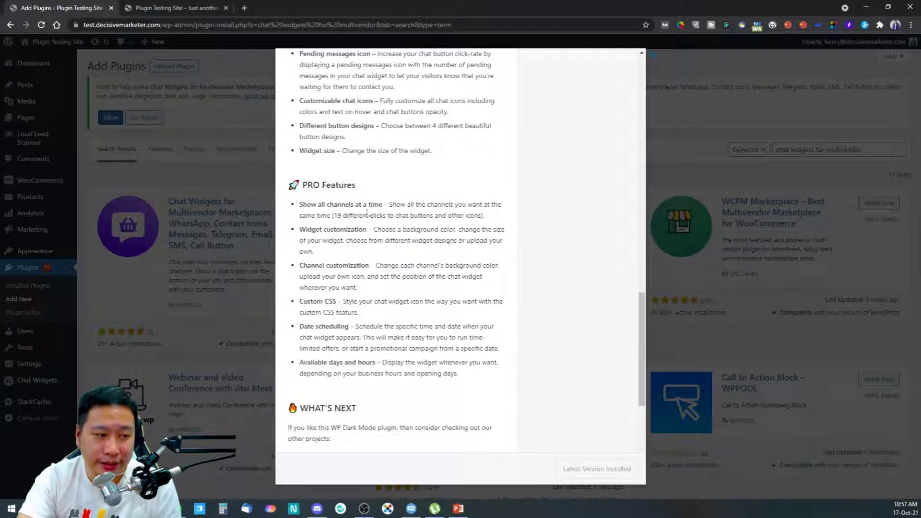
pyautogui.scroll(3)
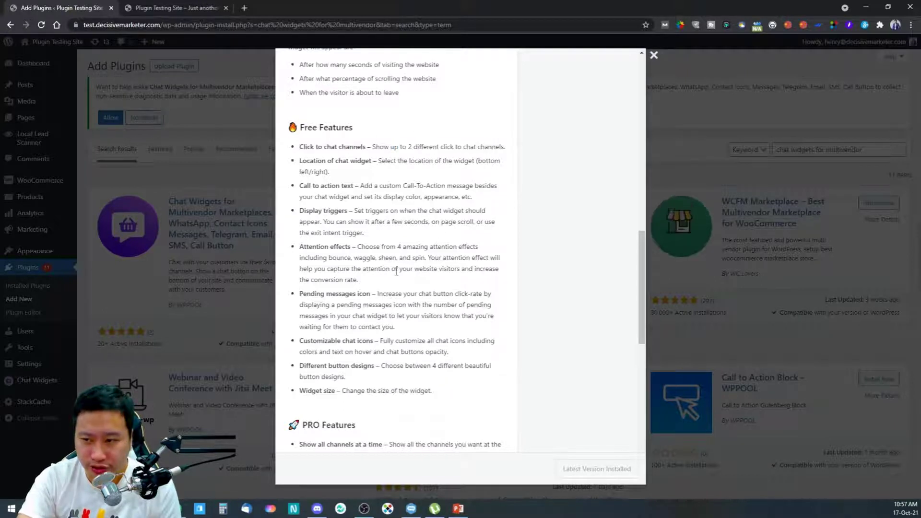
pyautogui.scroll(-3)
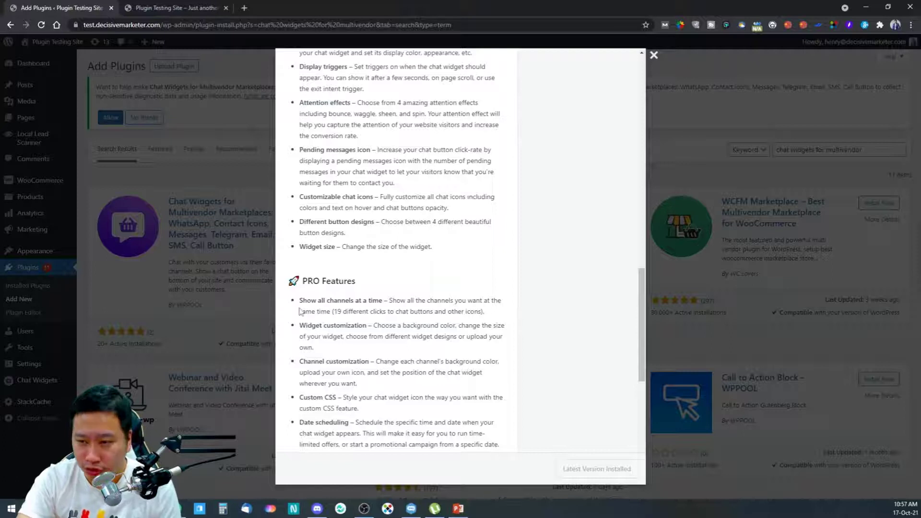
pyautogui.scroll(-3)
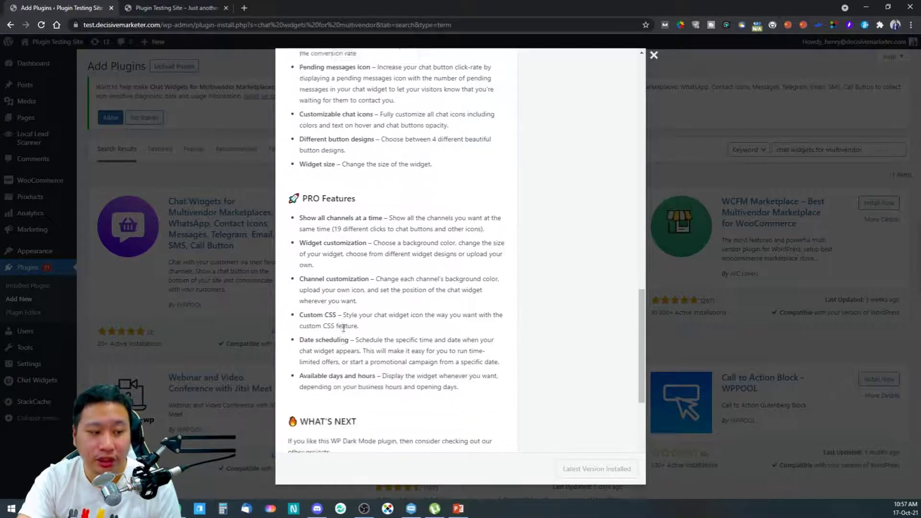
pyautogui.scroll(-3)
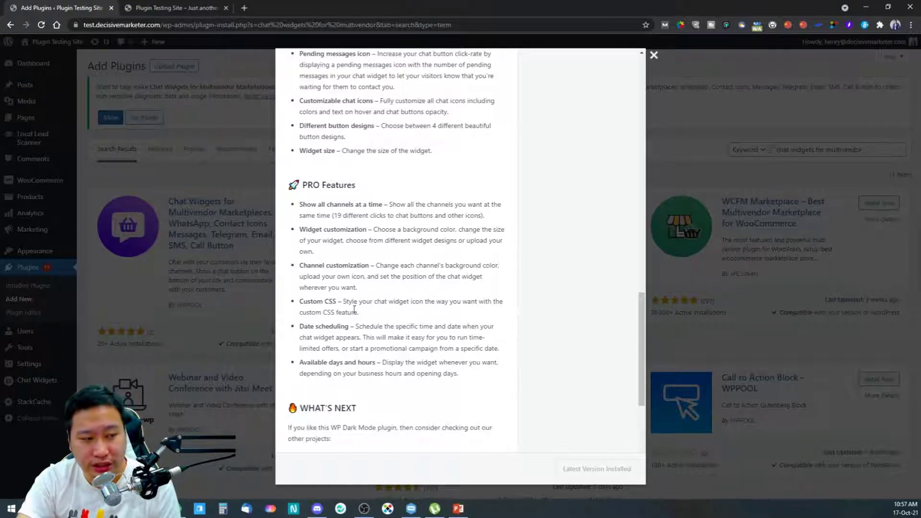
pyautogui.scroll(3)
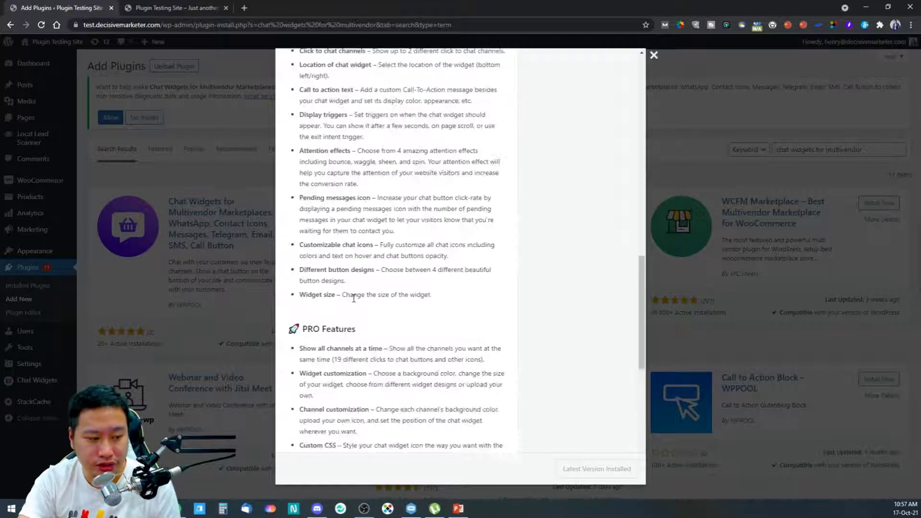
pyautogui.click(653, 55)
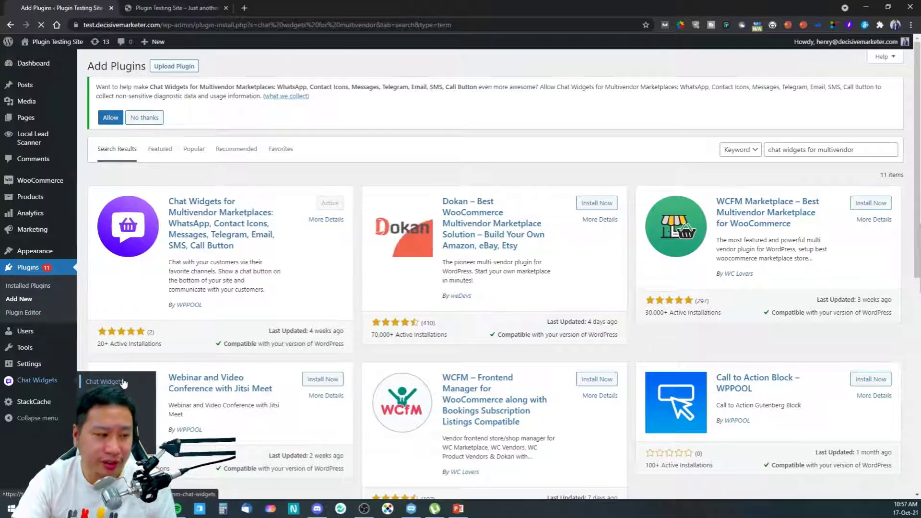
# Go to the Chat Widgets plugin page from the admin sidebar.
pyautogui.click(36, 380)
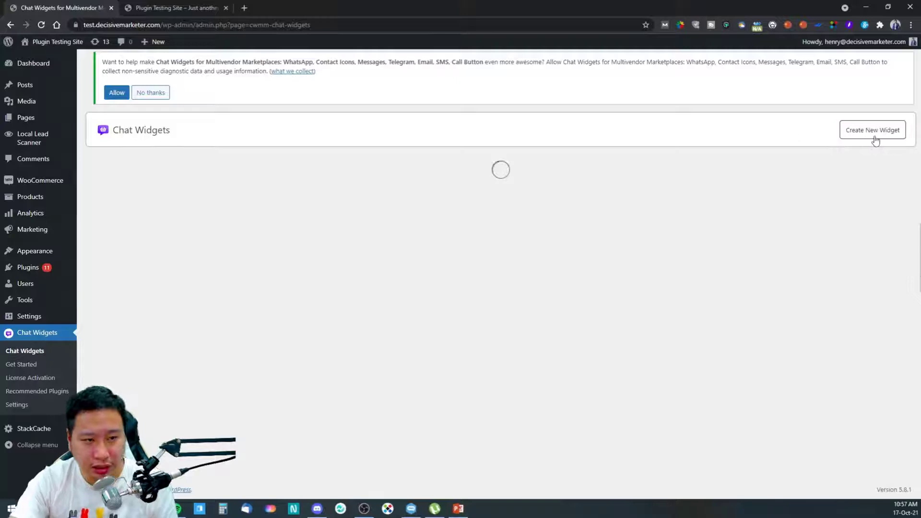
pyautogui.moveTo(704, 214)
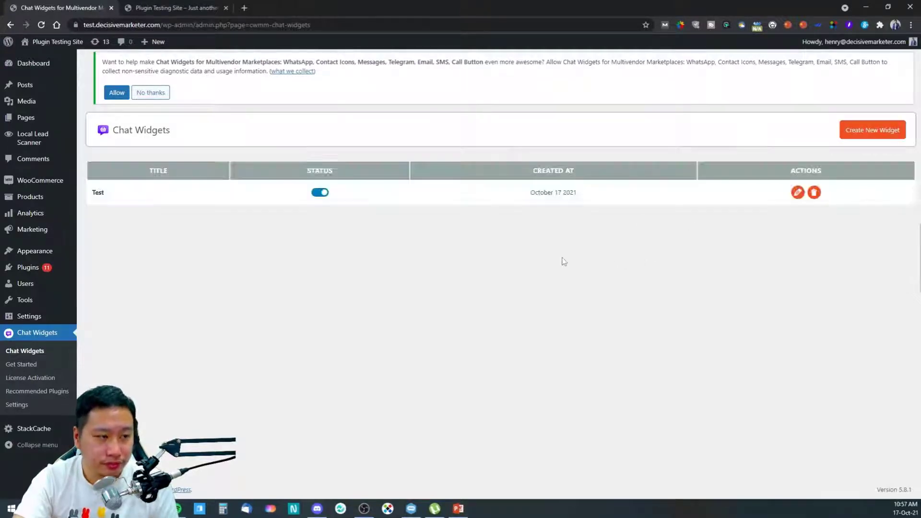
# Edit the Test widget and browse its Customize options before returning to the Widgets step.
pyautogui.click(798, 192)
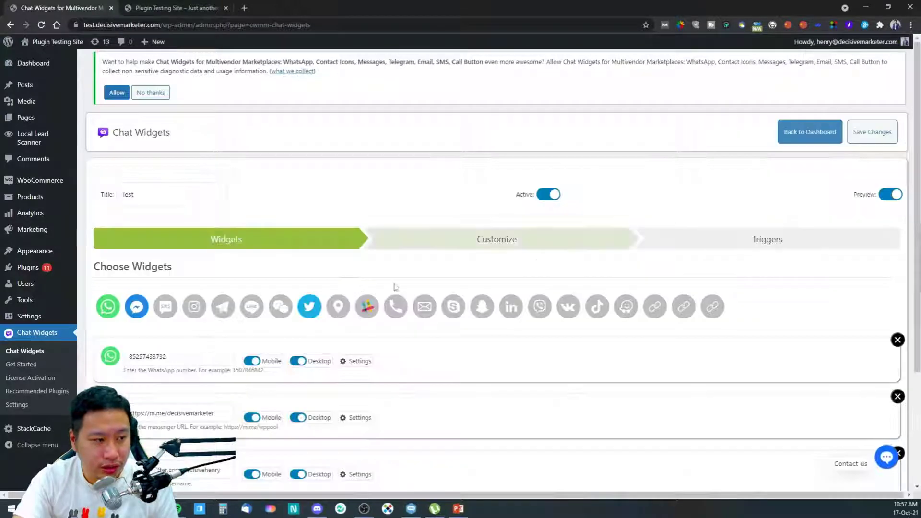
pyautogui.scroll(-3)
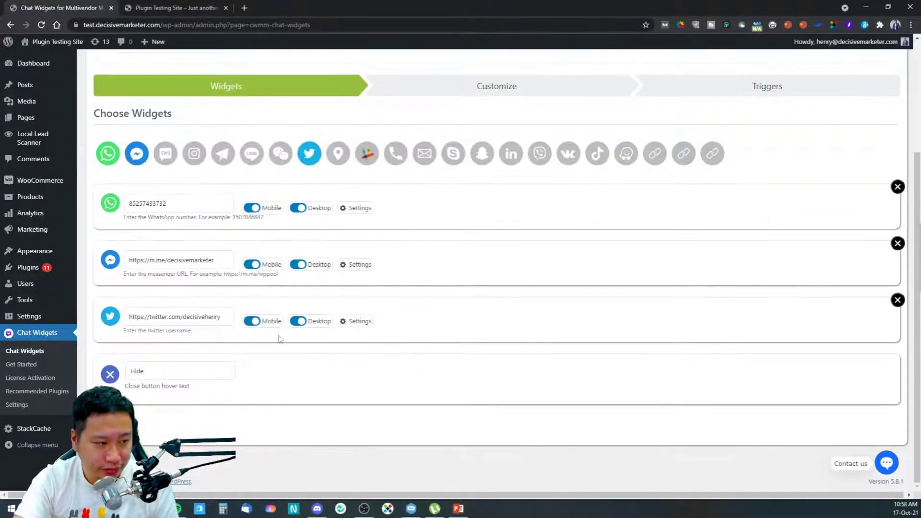
pyautogui.scroll(3)
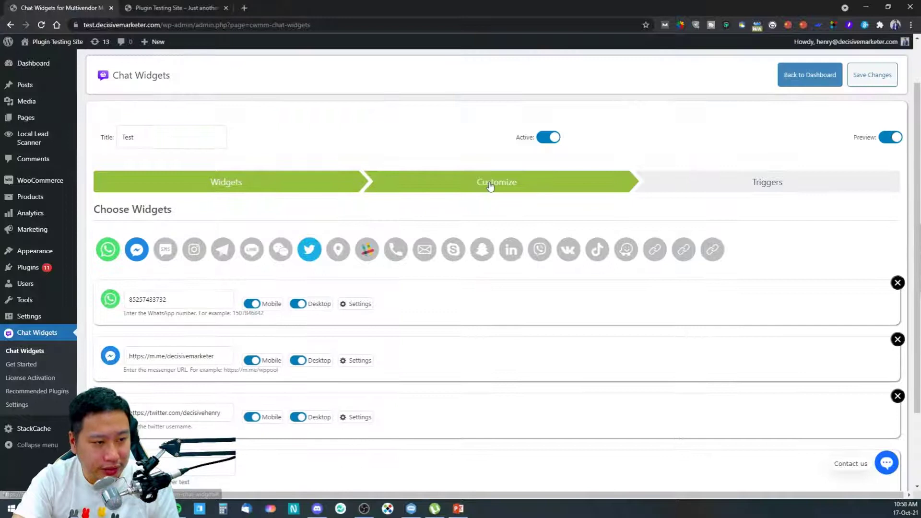
pyautogui.click(496, 183)
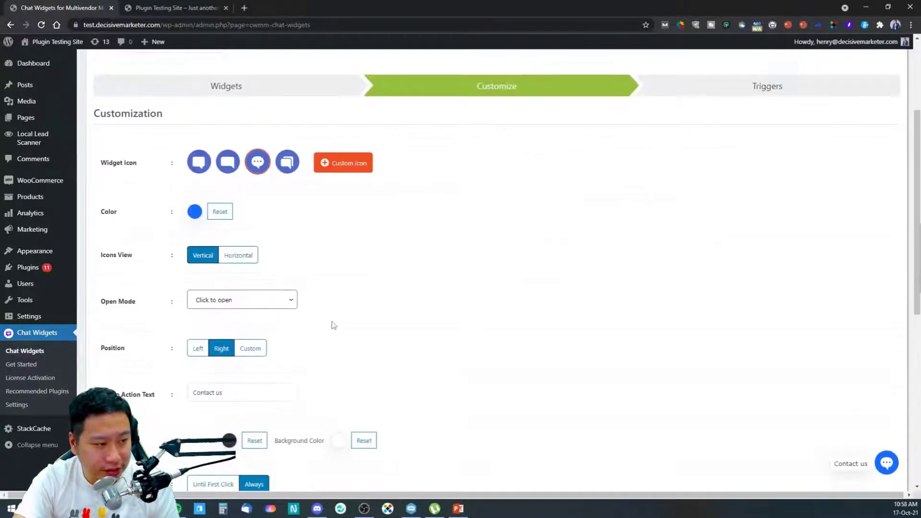
pyautogui.moveTo(325, 297)
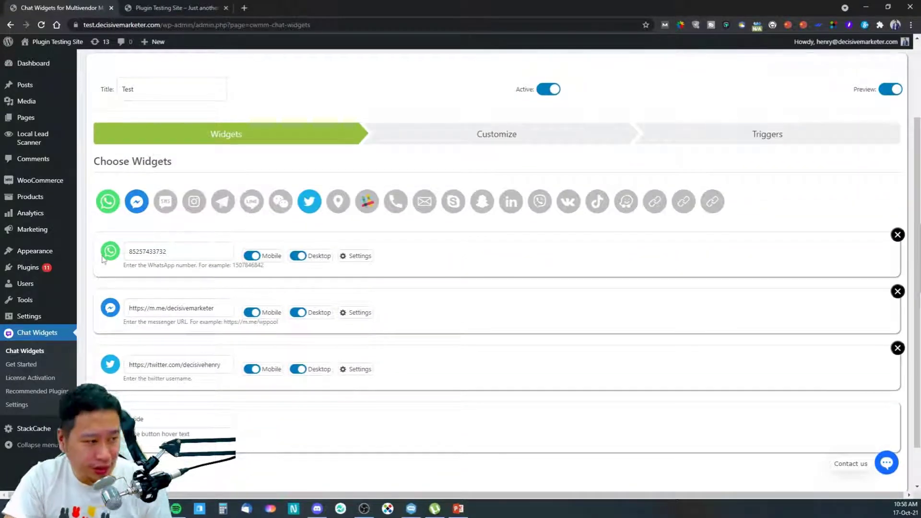
pyautogui.moveTo(137, 202)
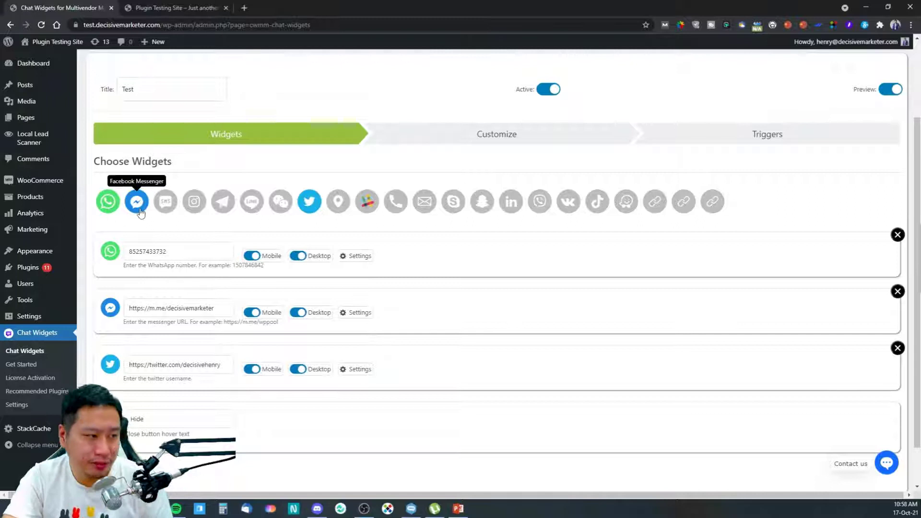
pyautogui.moveTo(222, 202)
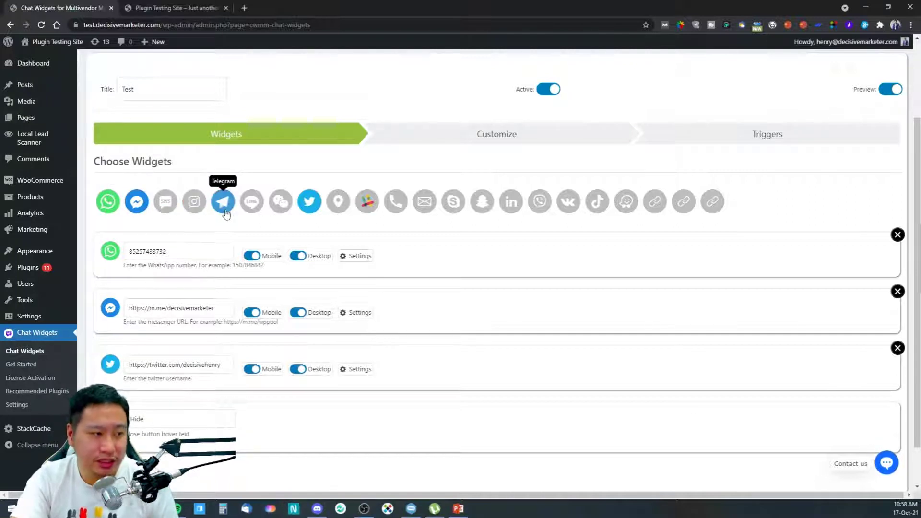
pyautogui.moveTo(282, 210)
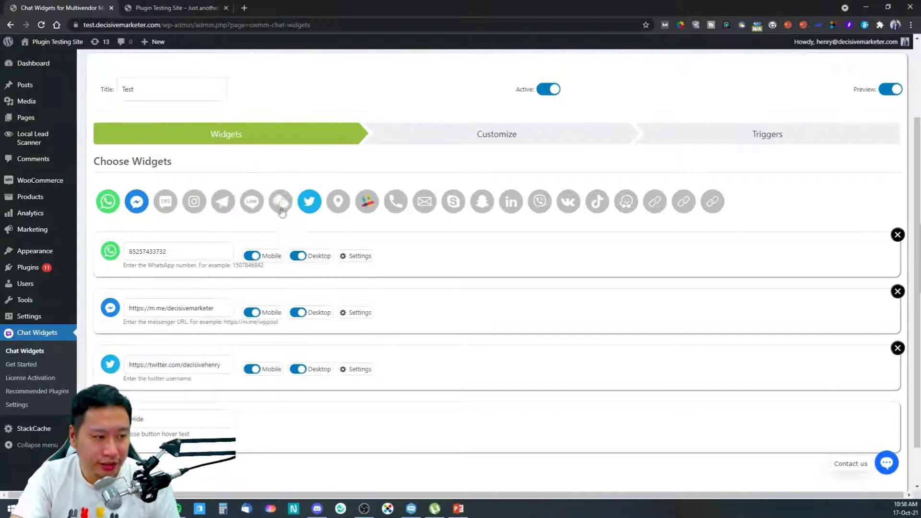
pyautogui.moveTo(338, 202)
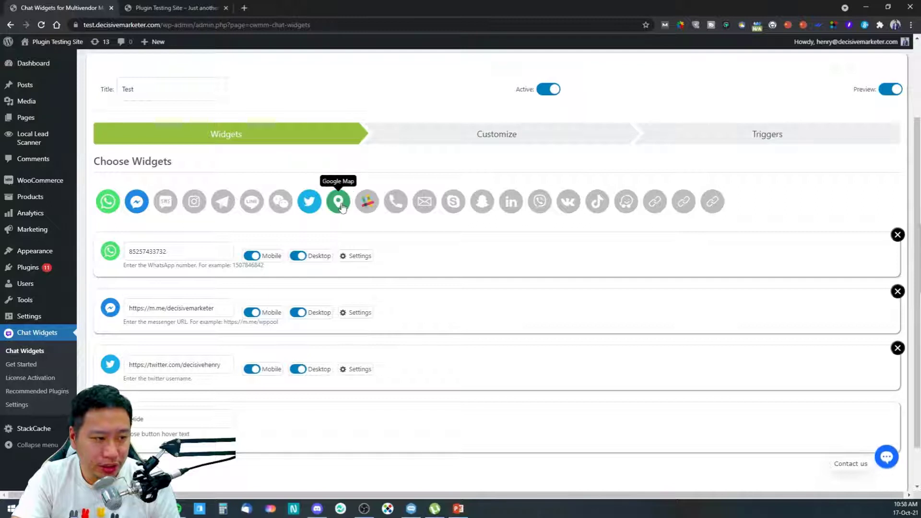
pyautogui.moveTo(395, 202)
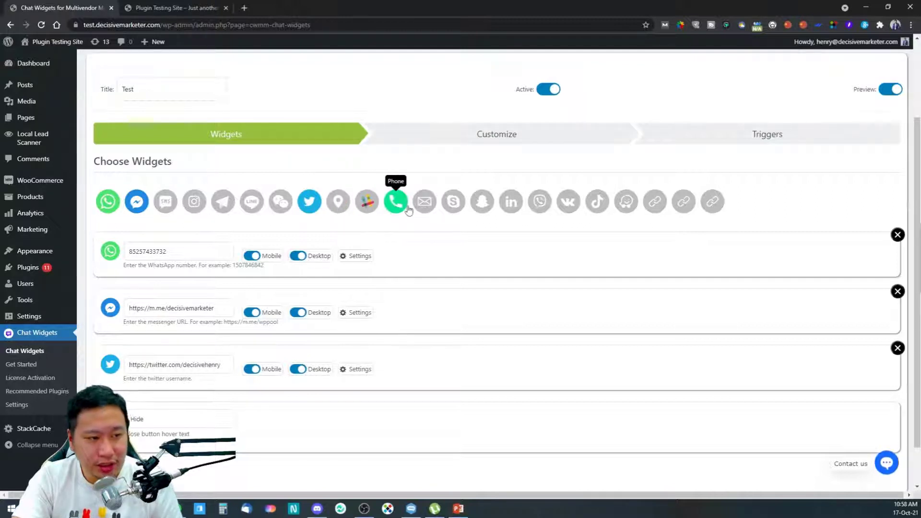
pyautogui.moveTo(424, 201)
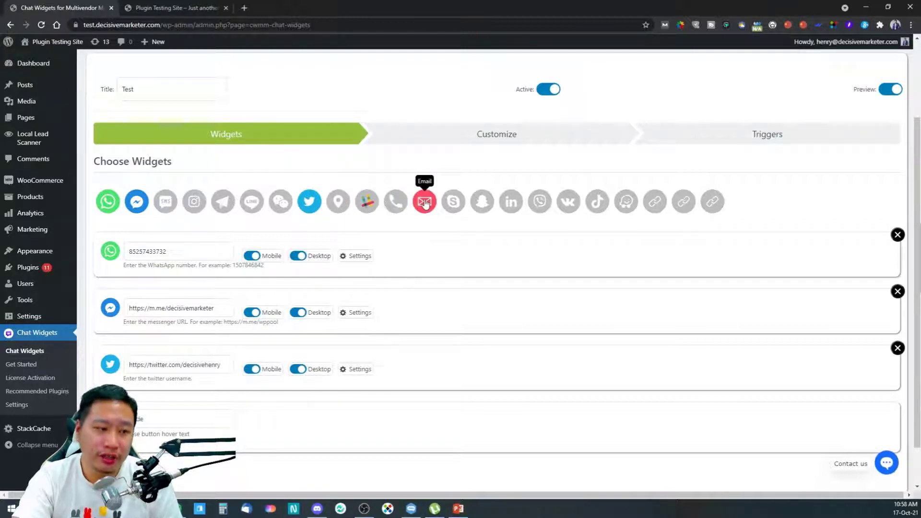
pyautogui.moveTo(481, 201)
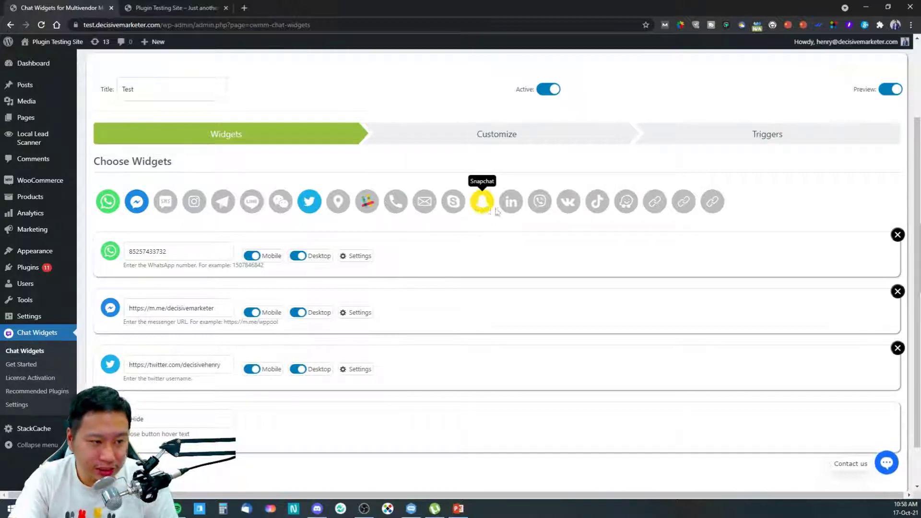
pyautogui.moveTo(567, 201)
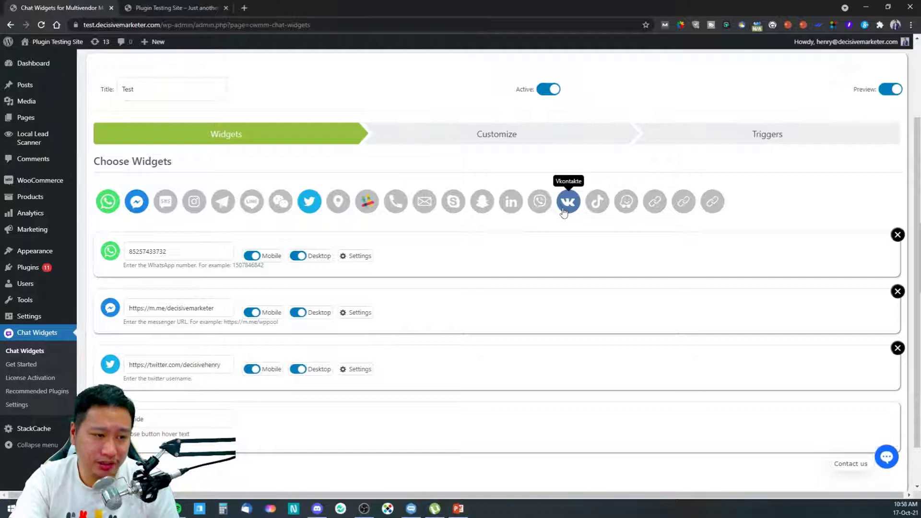
pyautogui.moveTo(597, 201)
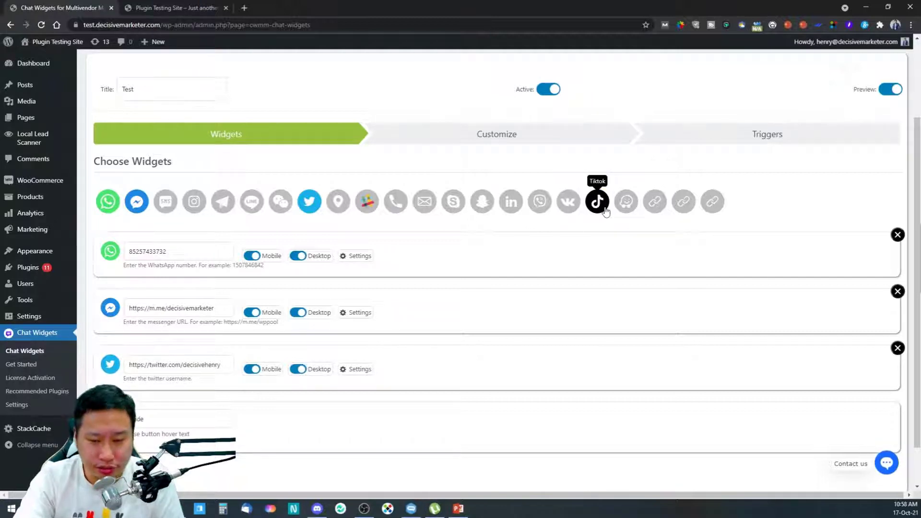
pyautogui.moveTo(625, 202)
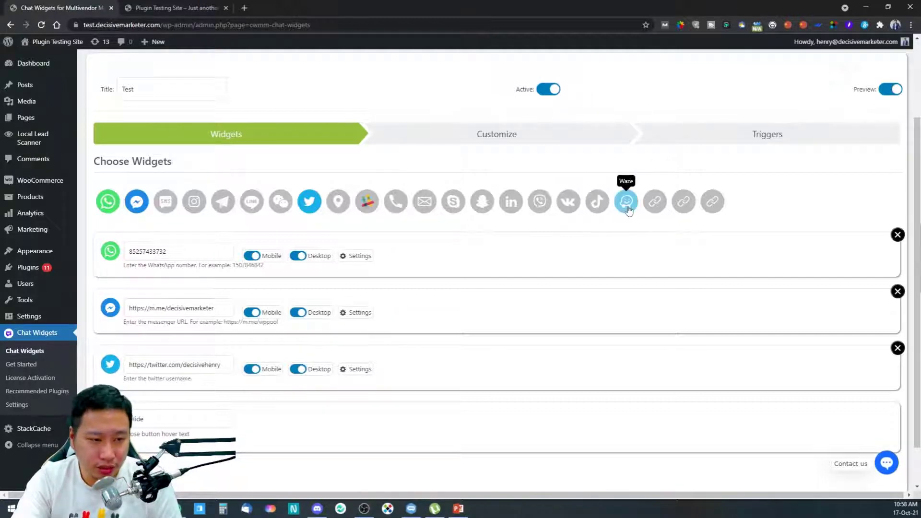
pyautogui.moveTo(711, 202)
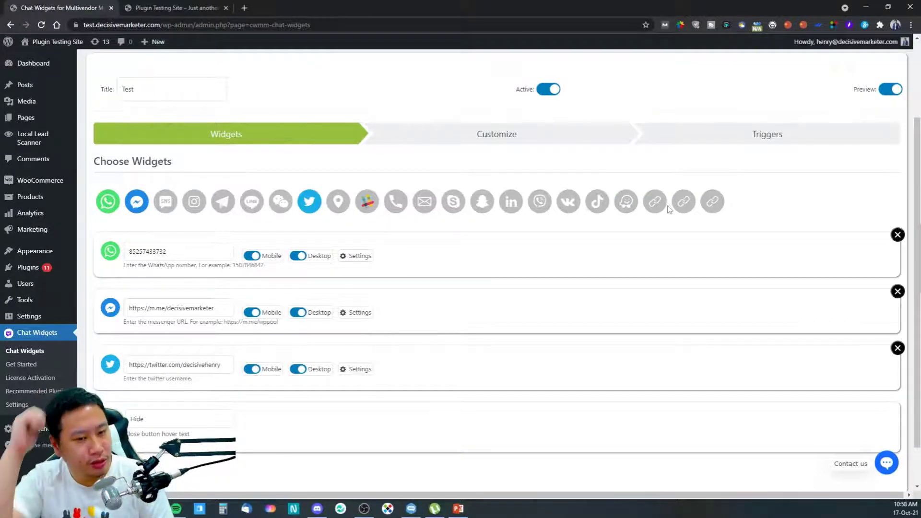
pyautogui.scroll(3)
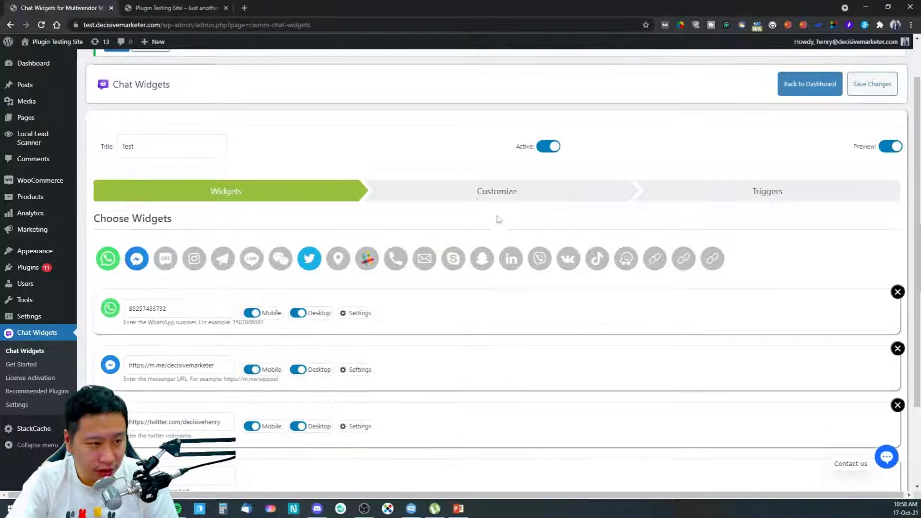
# Set the Test widget's position to Custom, revealing side and spacing sliders.
pyautogui.click(496, 191)
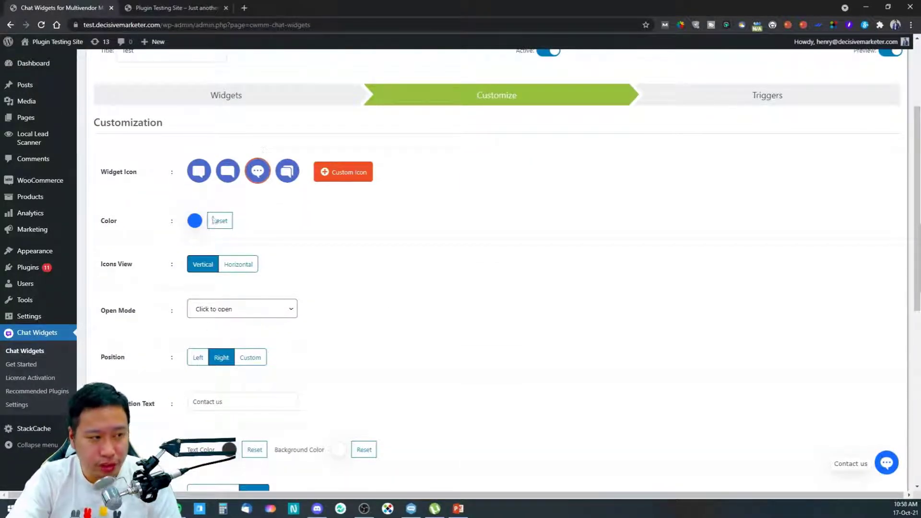
pyautogui.scroll(-3)
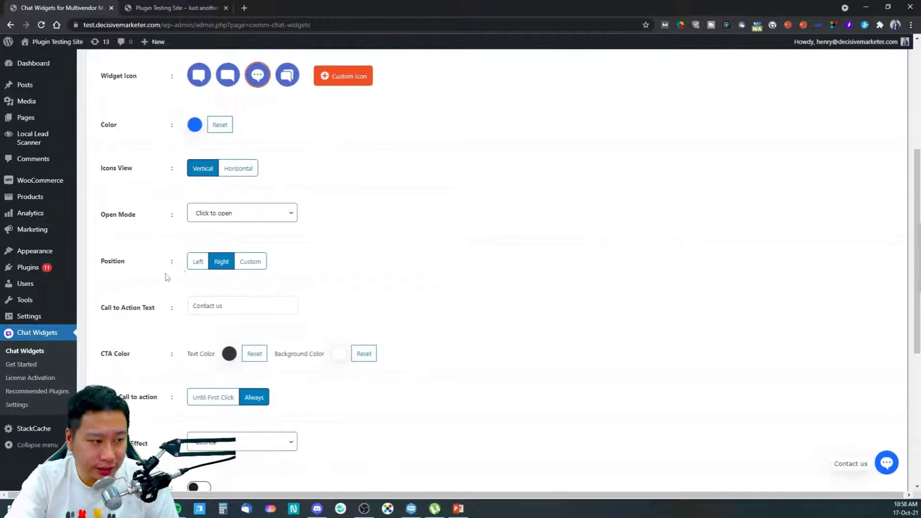
pyautogui.click(249, 261)
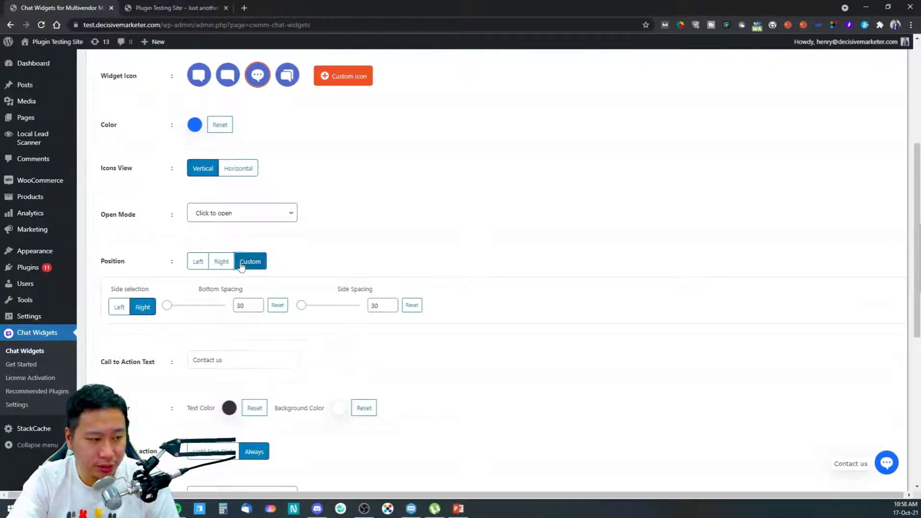
pyautogui.click(222, 261)
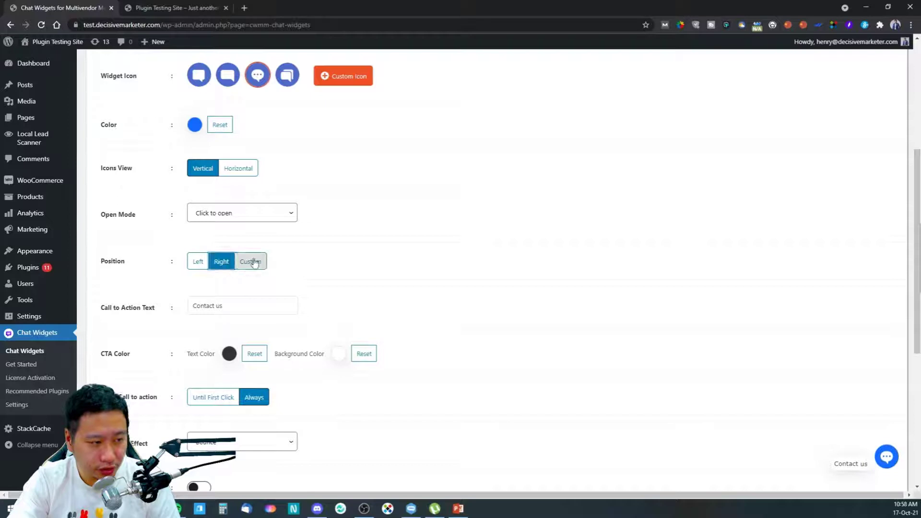
pyautogui.click(249, 261)
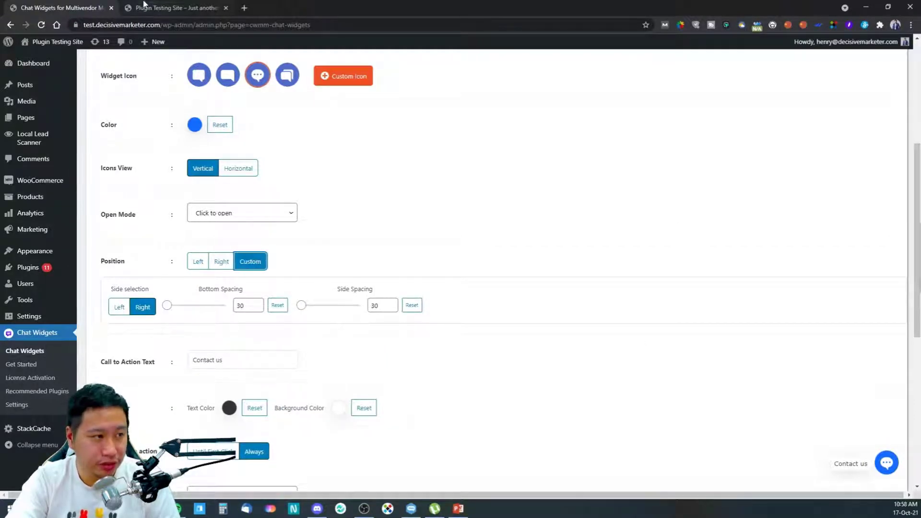
pyautogui.click(174, 8)
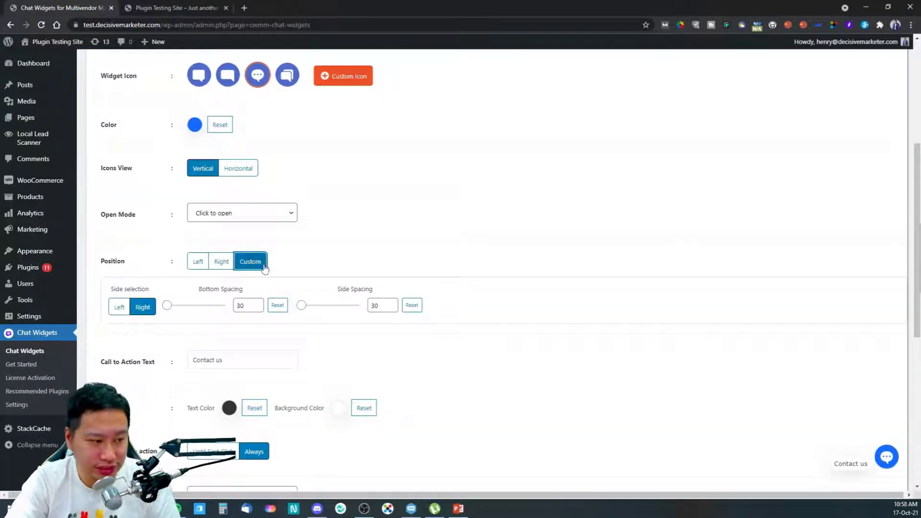
pyautogui.scroll(-3)
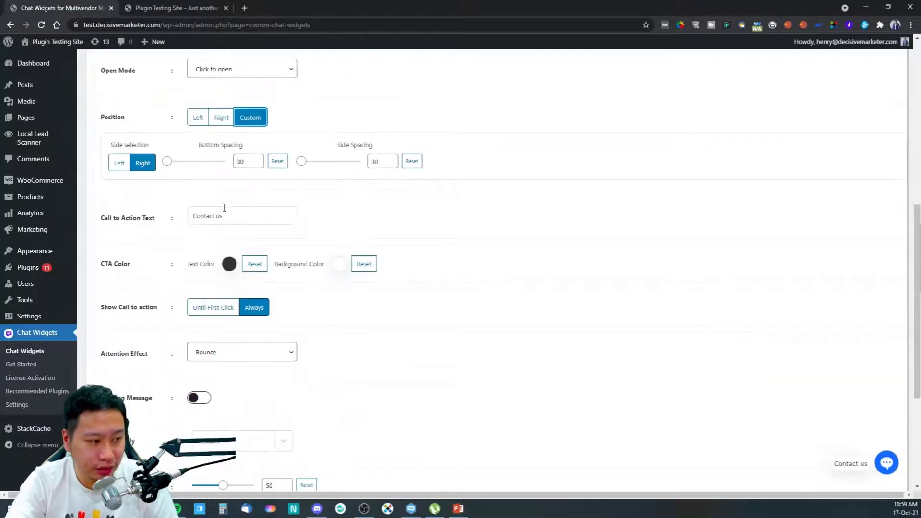
pyautogui.scroll(-3)
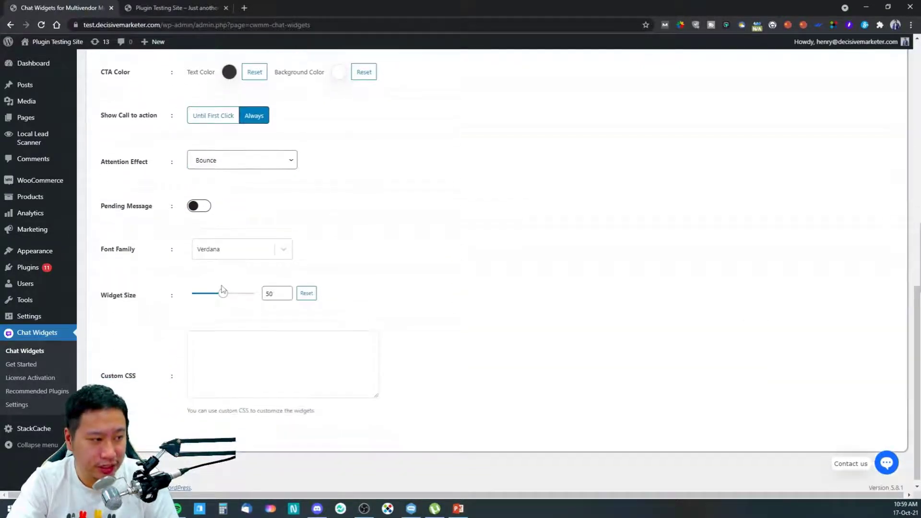
pyautogui.click(241, 160)
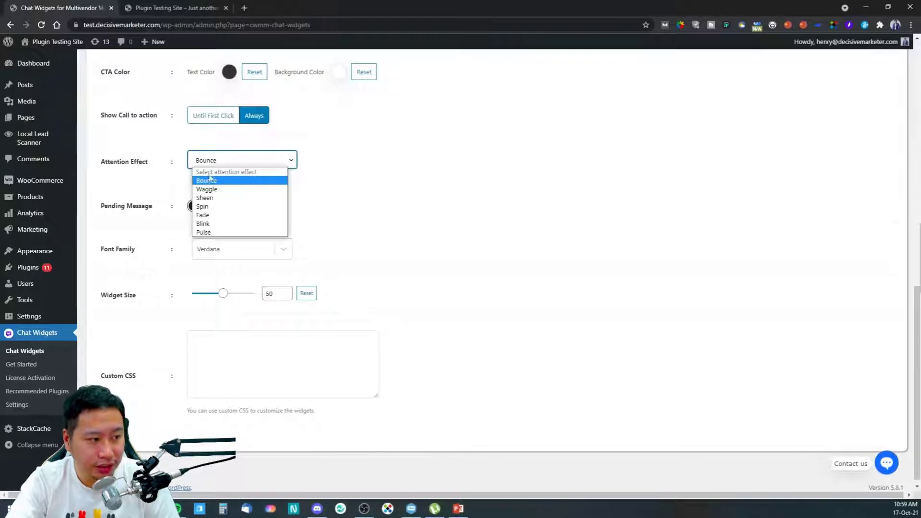
pyautogui.moveTo(207, 189)
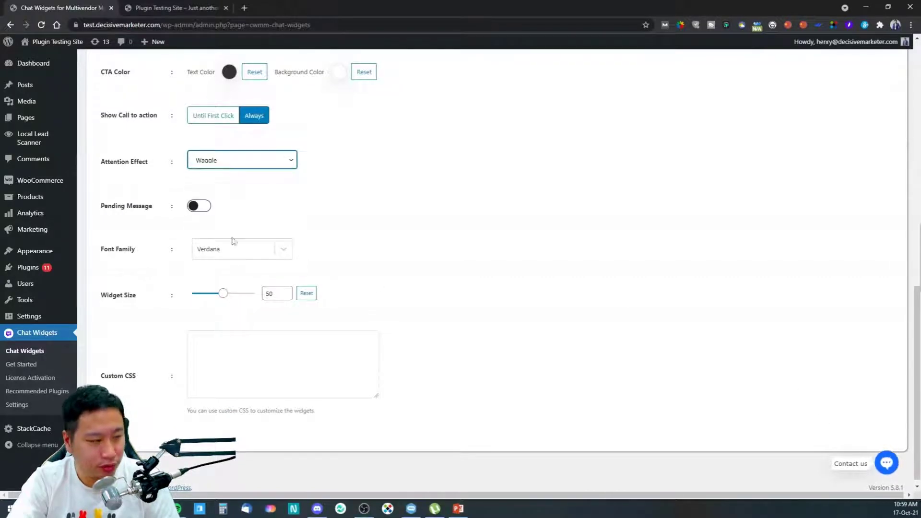
pyautogui.click(242, 160)
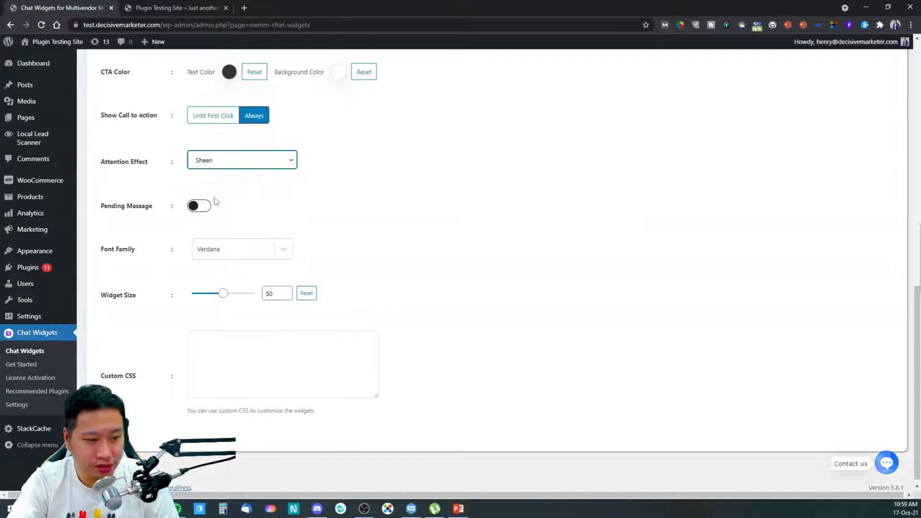
pyautogui.click(241, 160)
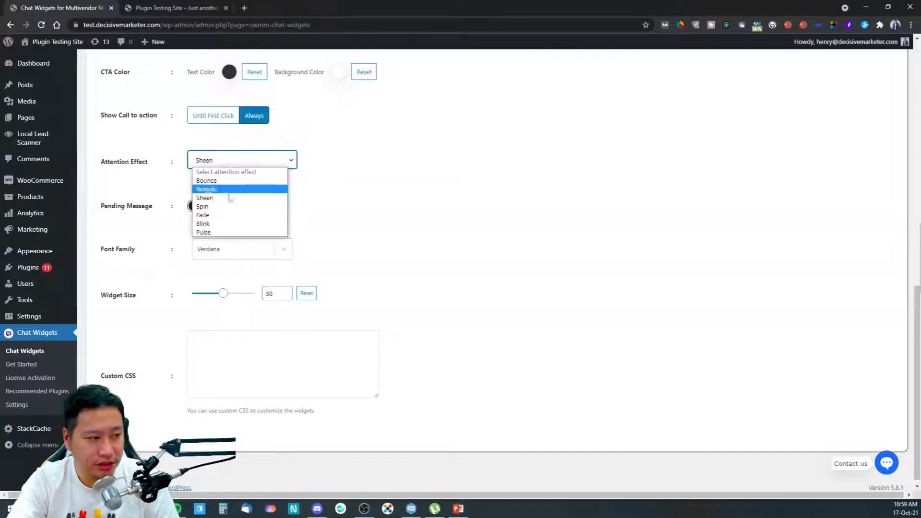
pyautogui.click(202, 206)
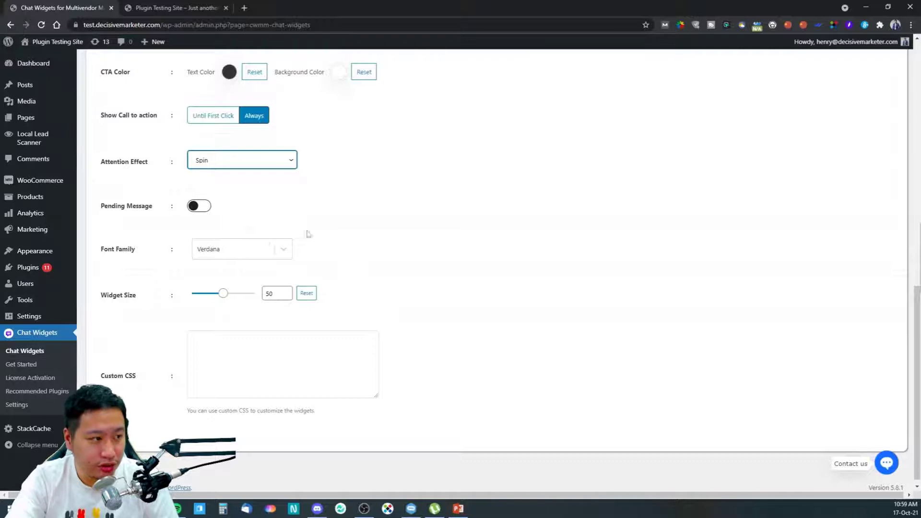
pyautogui.click(242, 160)
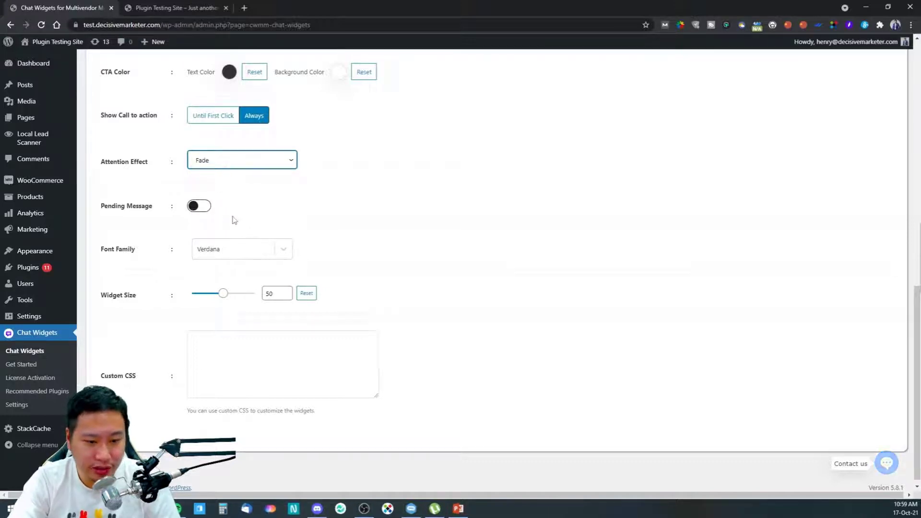
pyautogui.click(242, 160)
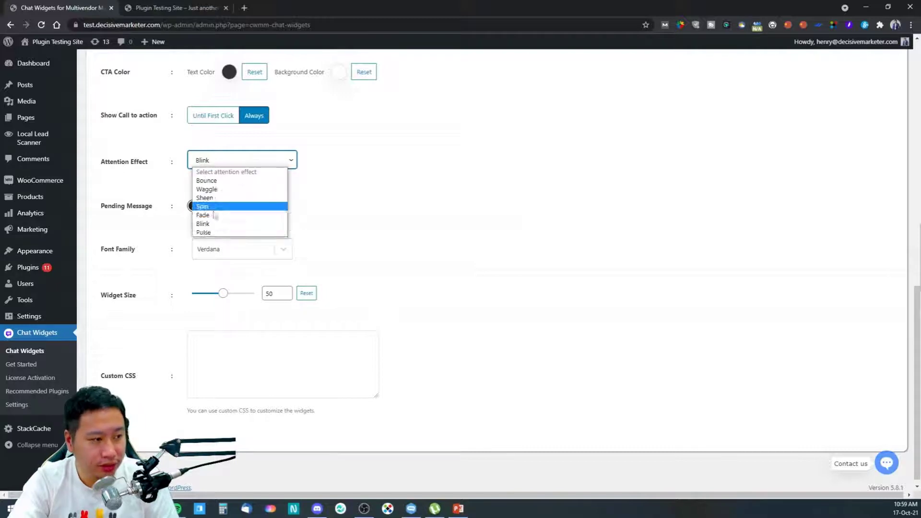
pyautogui.click(203, 232)
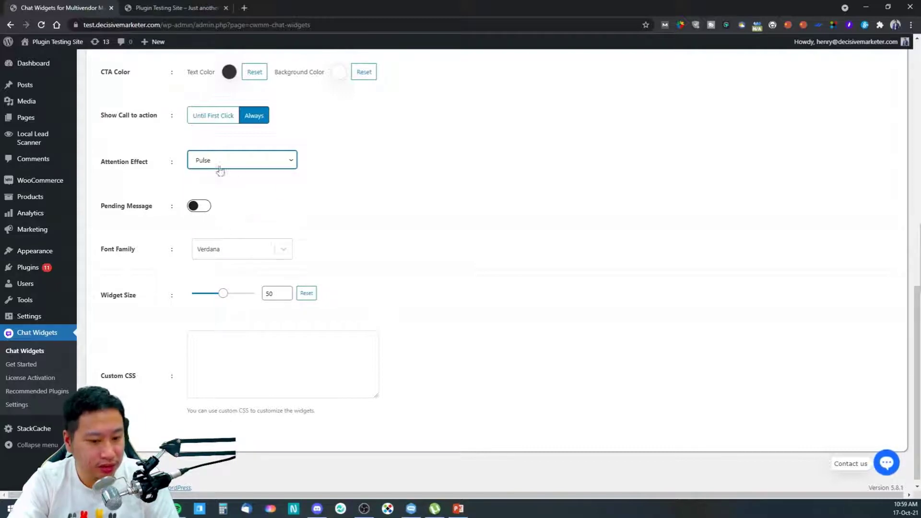
pyautogui.click(241, 161)
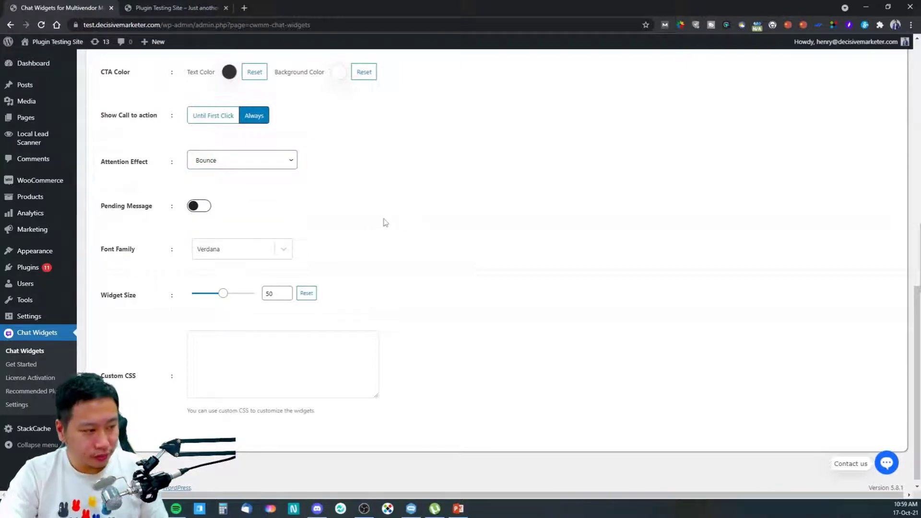
pyautogui.moveTo(415, 231)
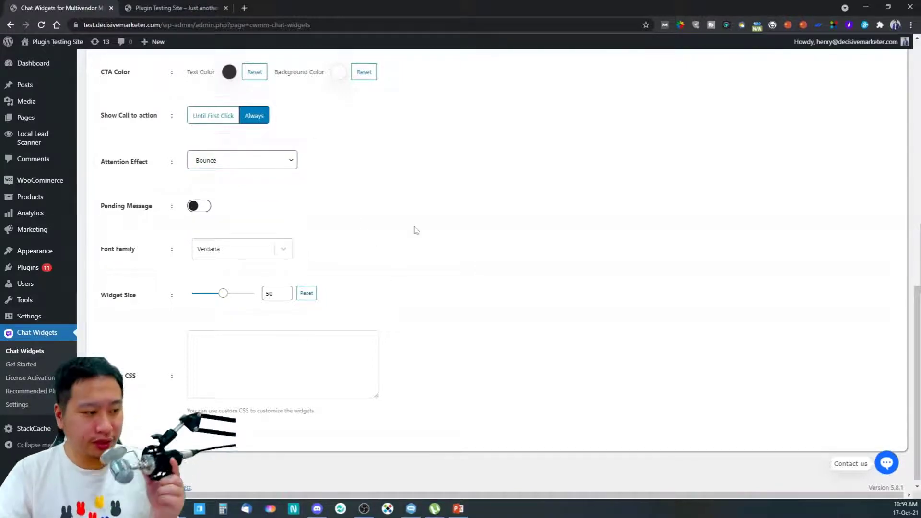
pyautogui.scroll(3)
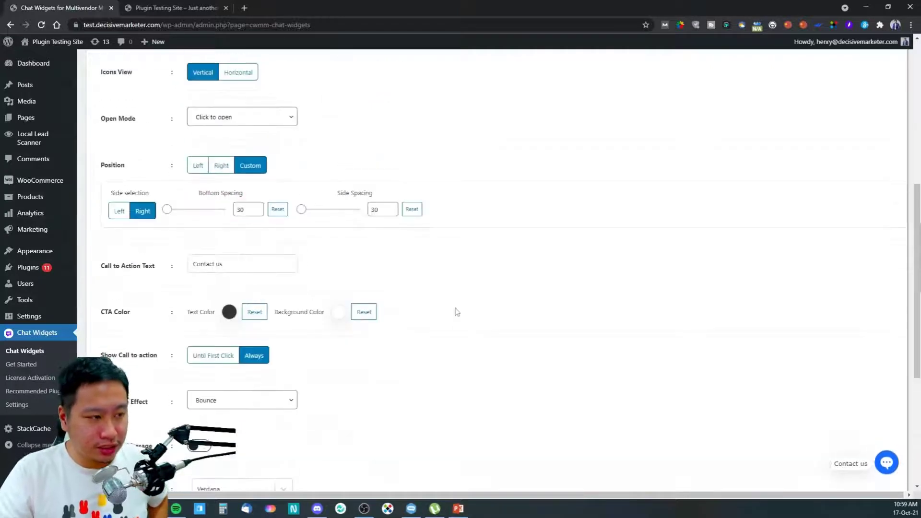
pyautogui.scroll(3)
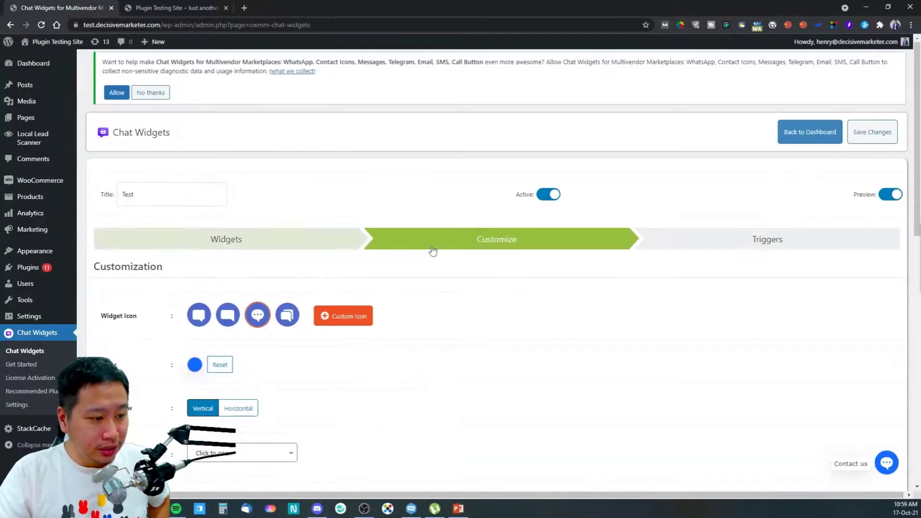
# Go to the Triggers step showing delay, scroll, exit-intent and scheduling options.
pyautogui.click(768, 239)
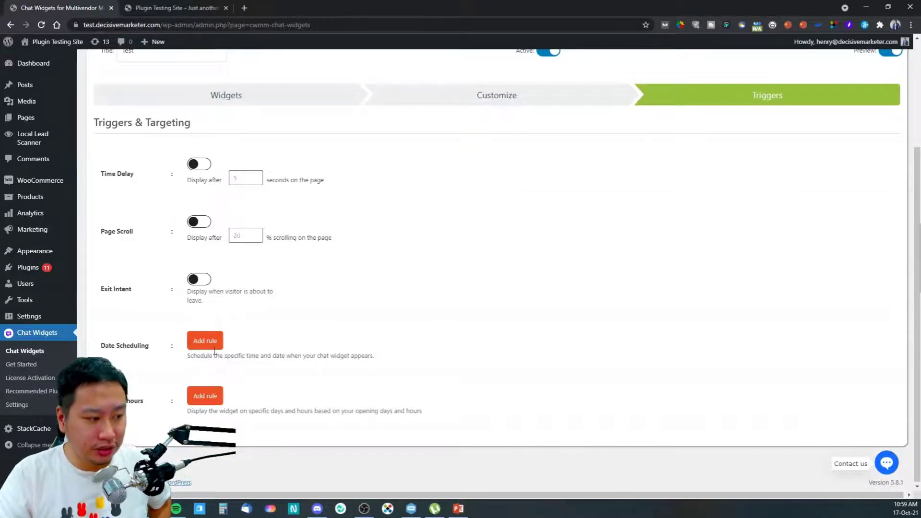
pyautogui.moveTo(164, 408)
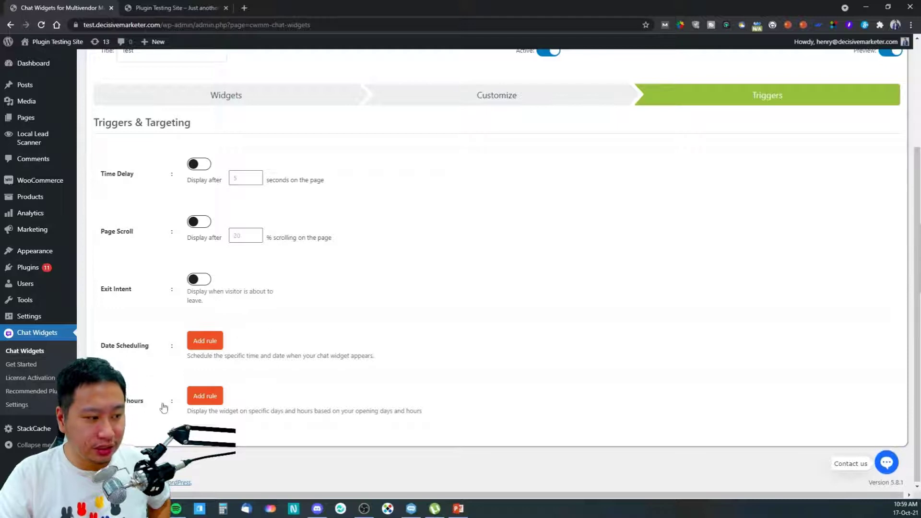
pyautogui.scroll(3)
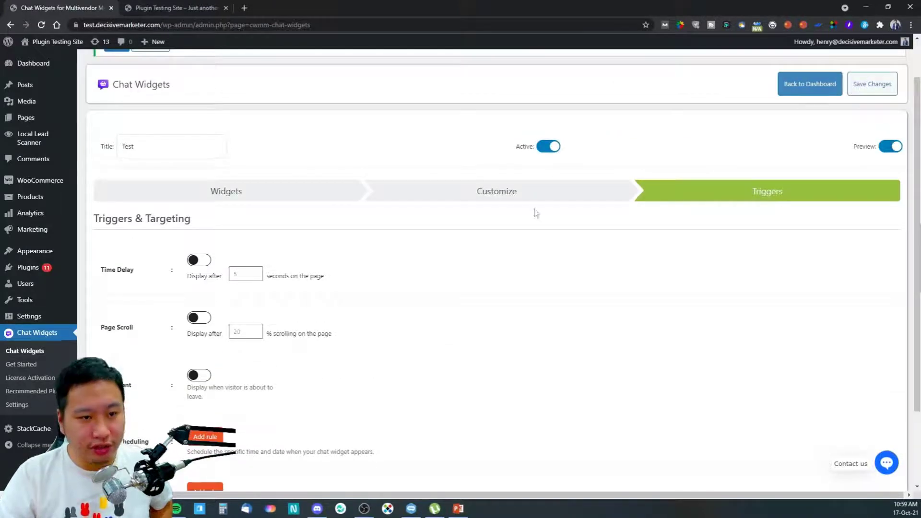
# On the live site, expand the Contact us widget into its channel buttons and hide it again.
pyautogui.click(174, 8)
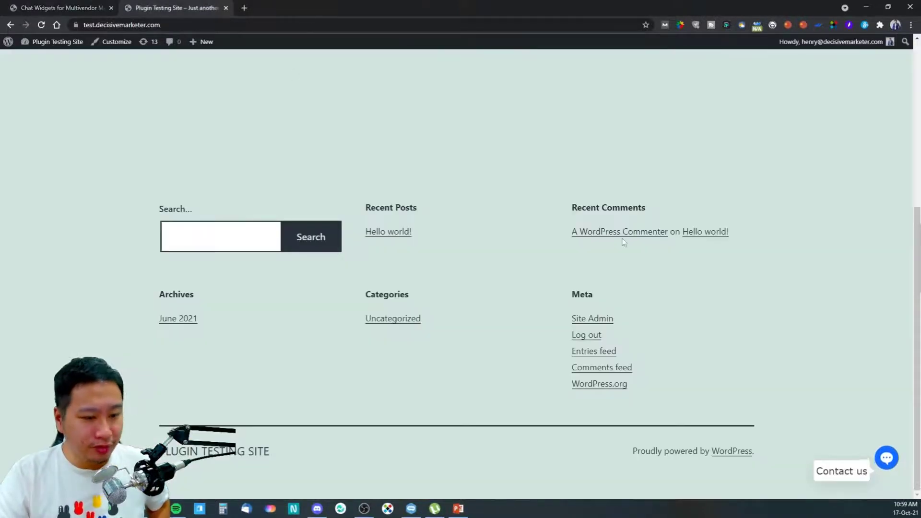
pyautogui.click(887, 458)
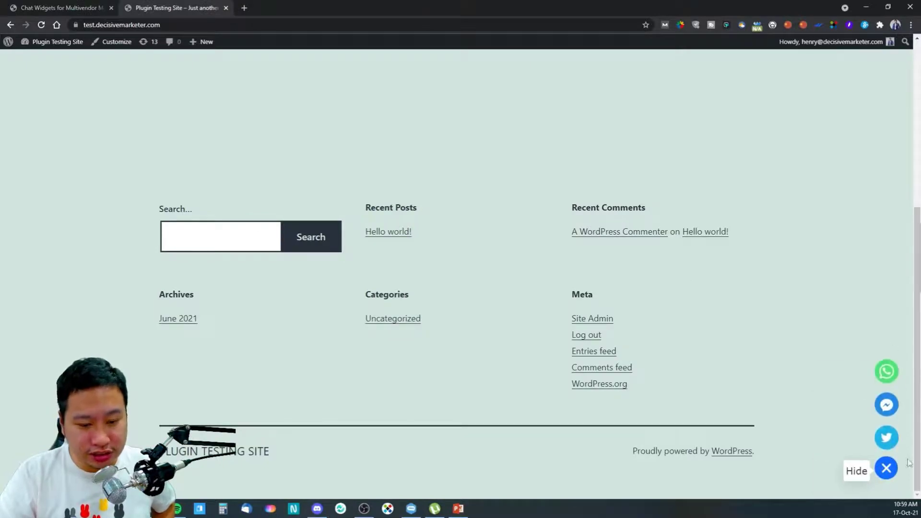
pyautogui.scroll(3)
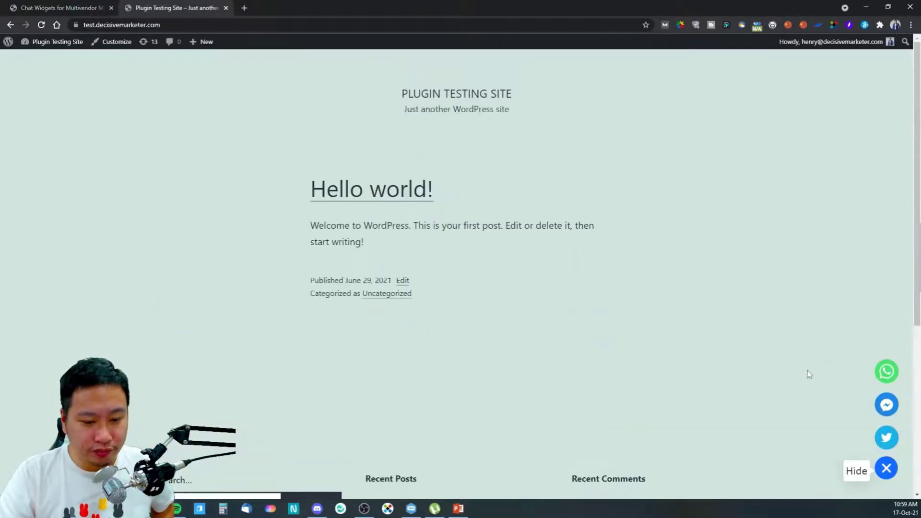
pyautogui.click(886, 469)
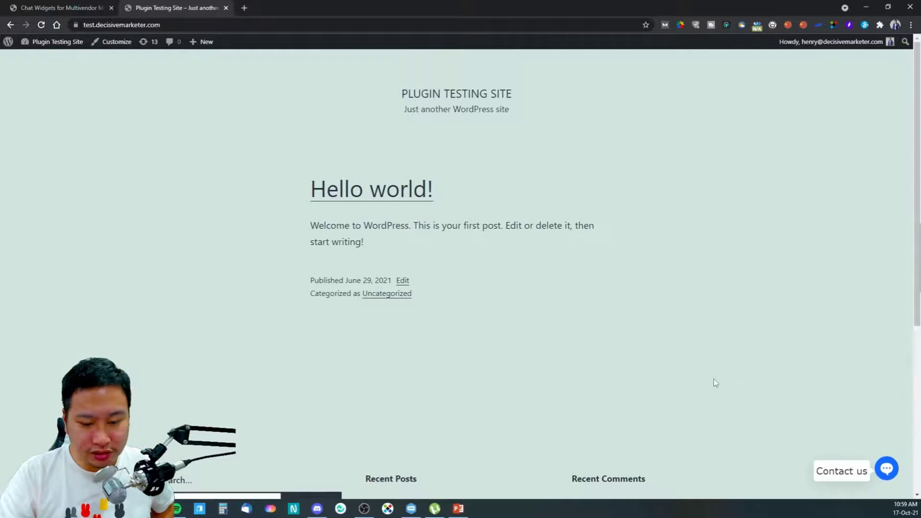
pyautogui.moveTo(704, 339)
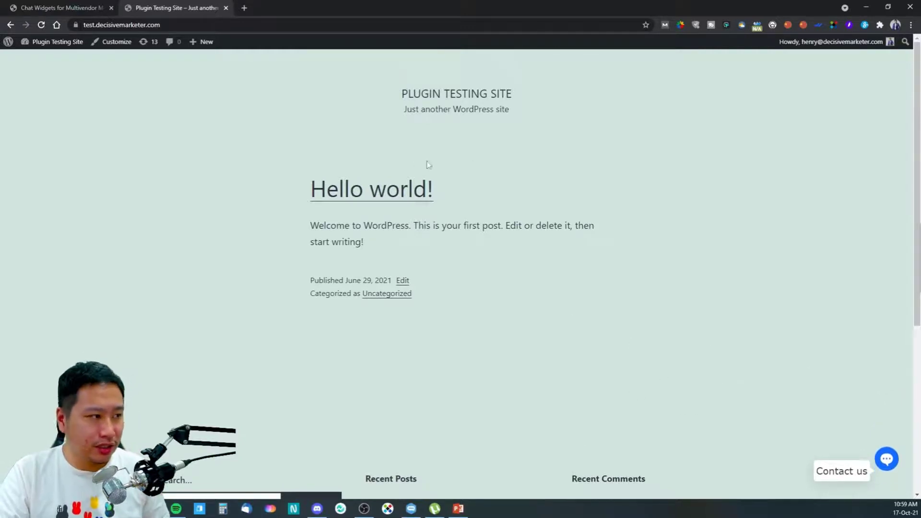
pyautogui.click(58, 8)
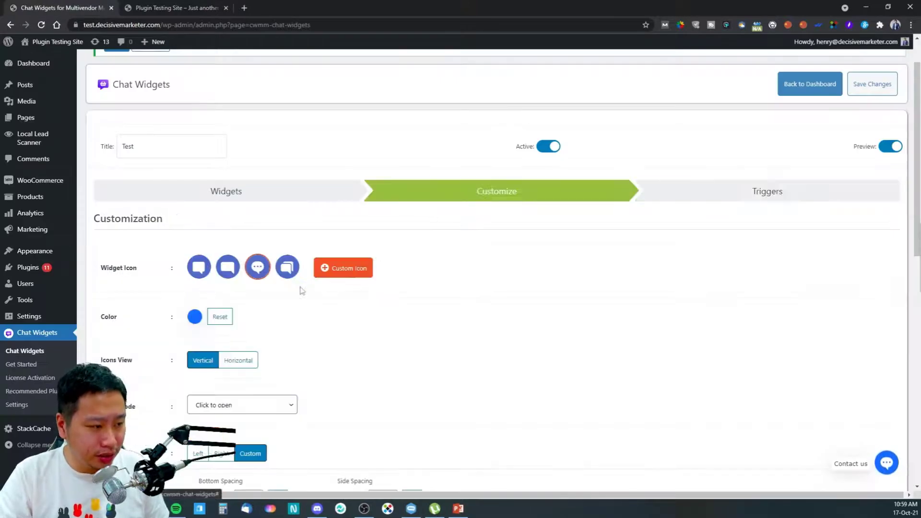
pyautogui.scroll(-3)
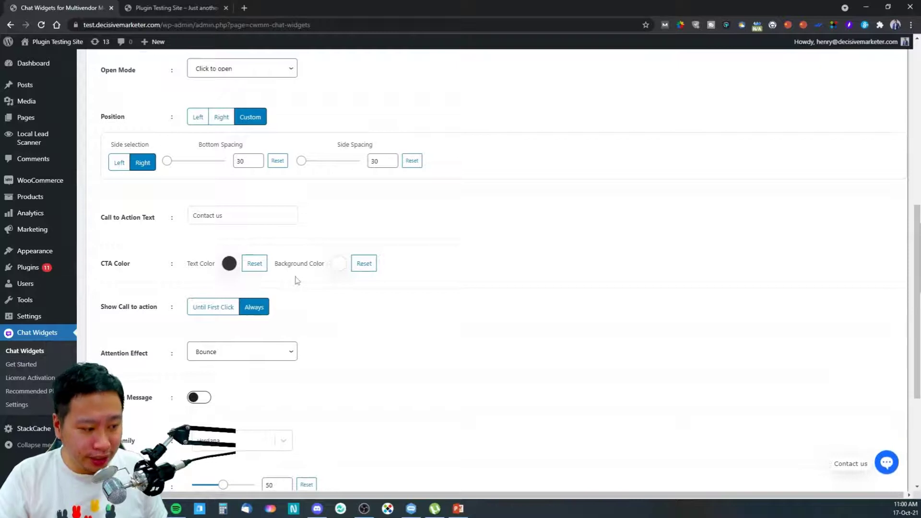
pyautogui.scroll(3)
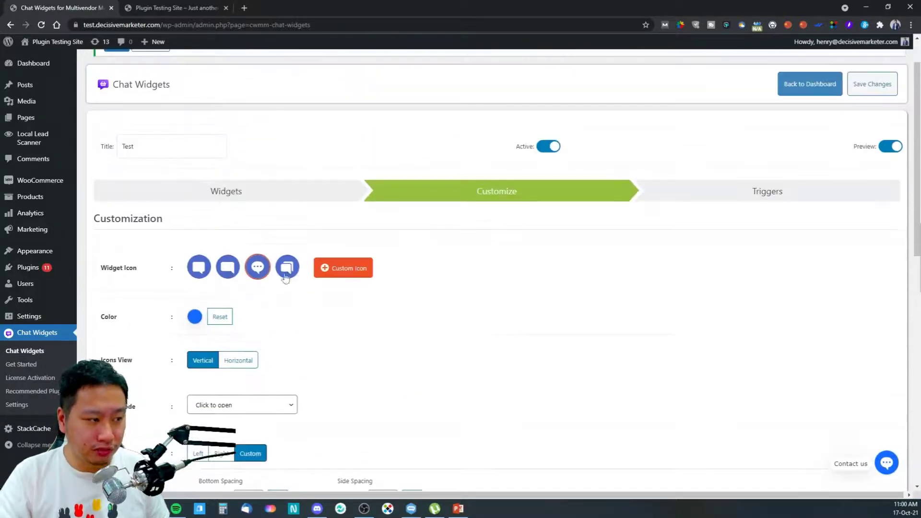
pyautogui.click(174, 7)
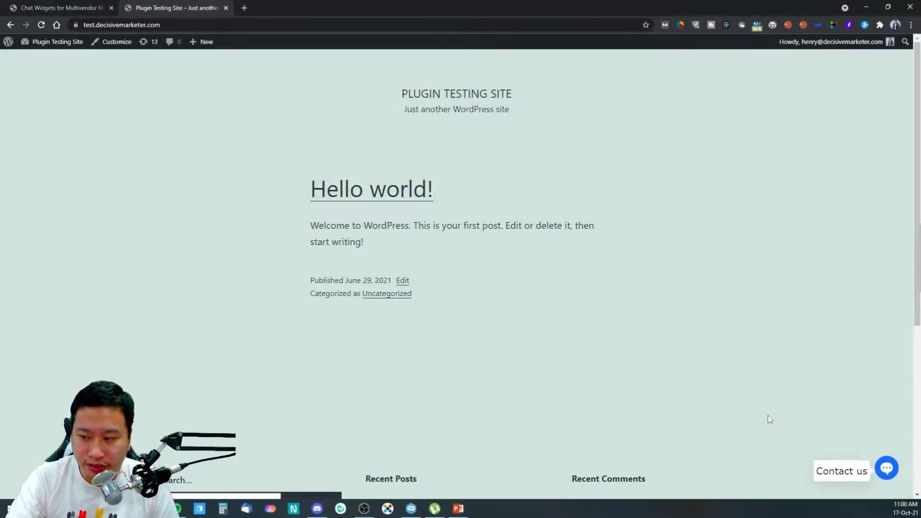
pyautogui.click(887, 468)
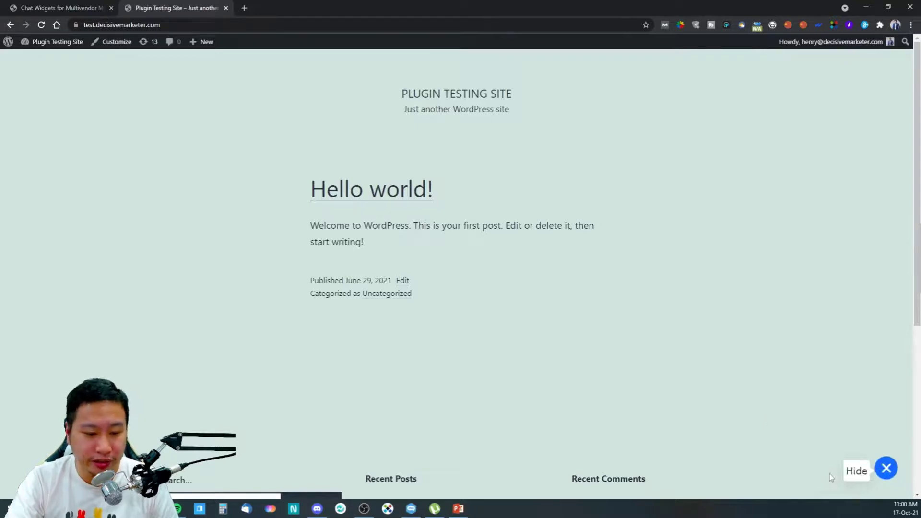
pyautogui.click(59, 8)
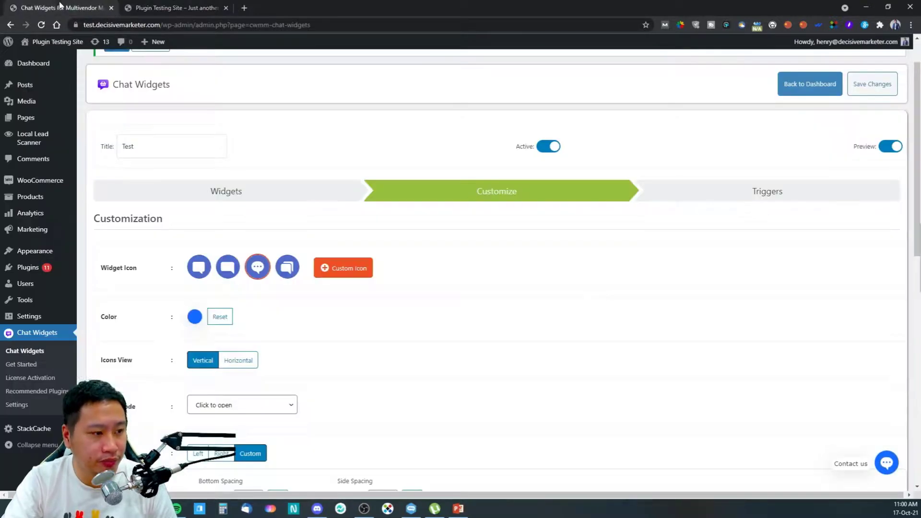
pyautogui.click(174, 8)
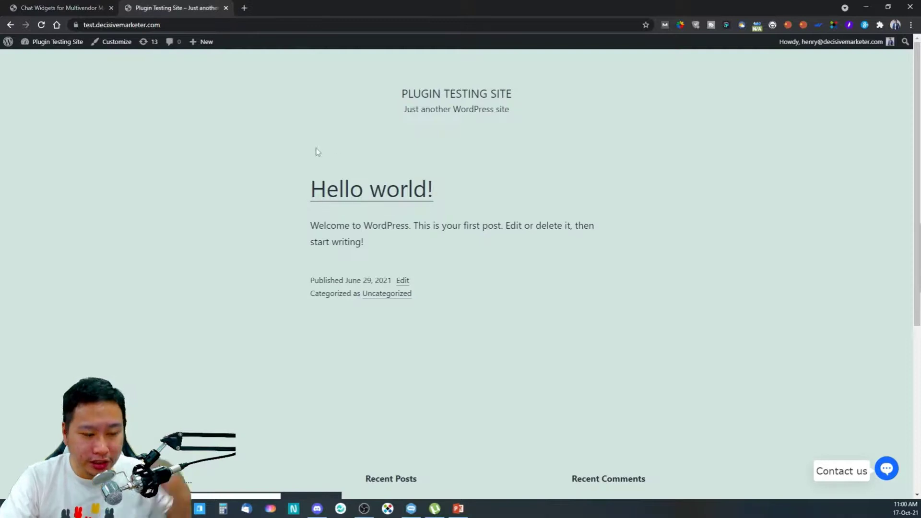